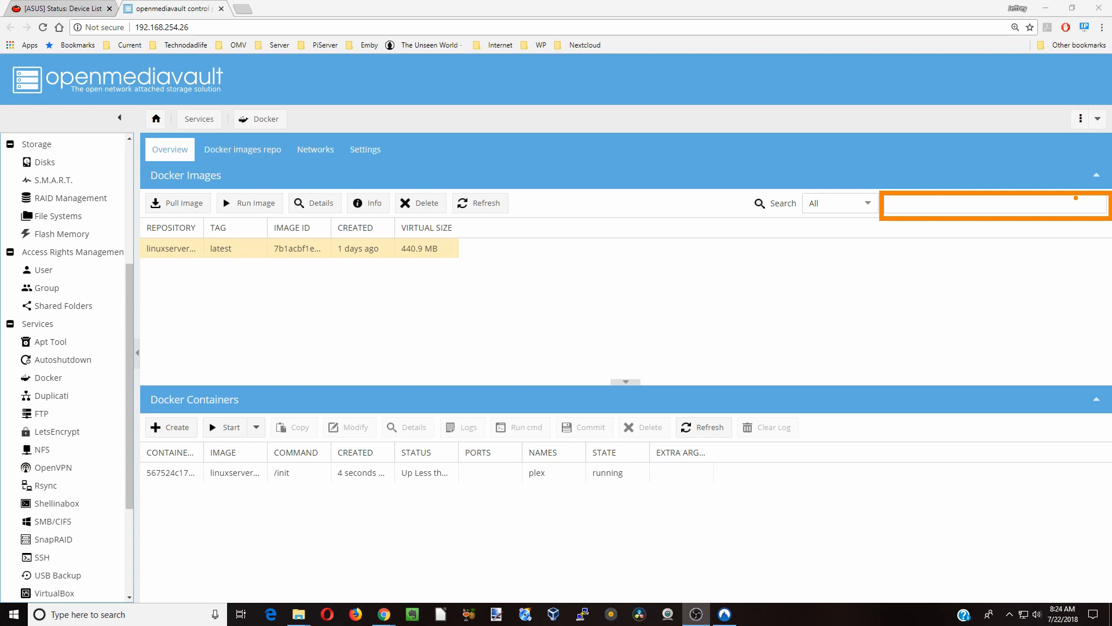
# Step: Search for tautulli, pull the linuxserver/tautulli image and select it in the images list
pyautogui.write('linuxserver/tautulli')
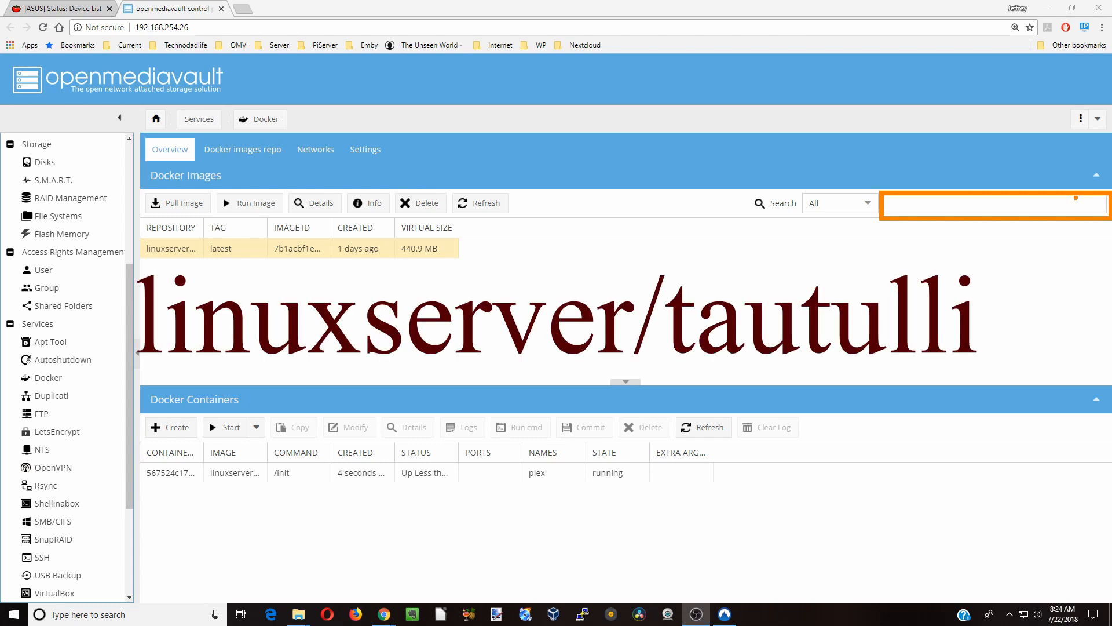
pyautogui.write('taut')
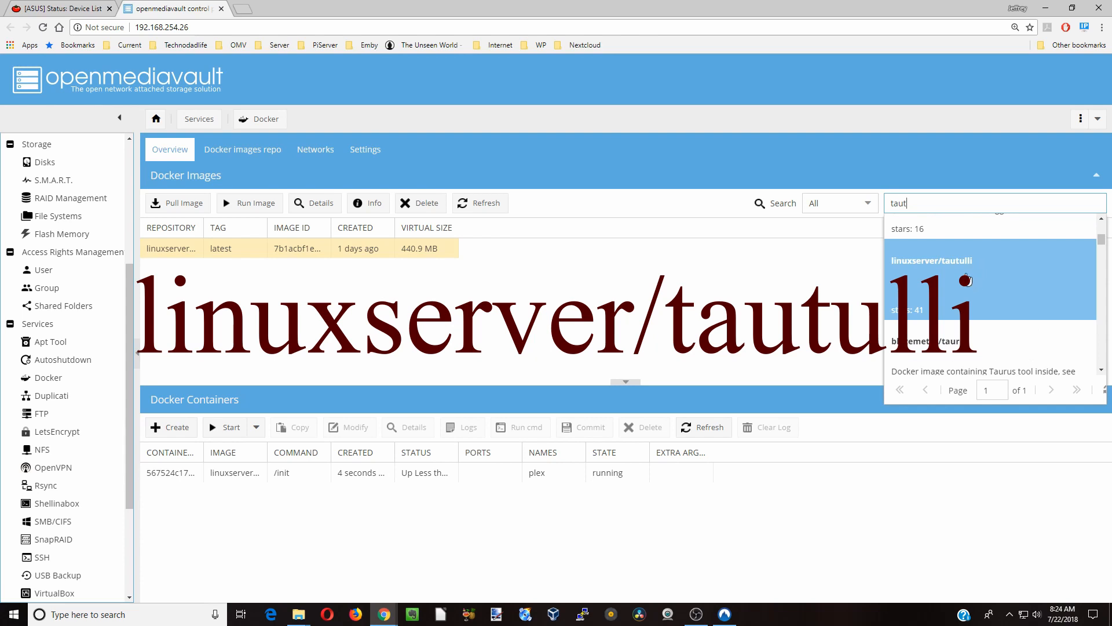
pyautogui.click(931, 261)
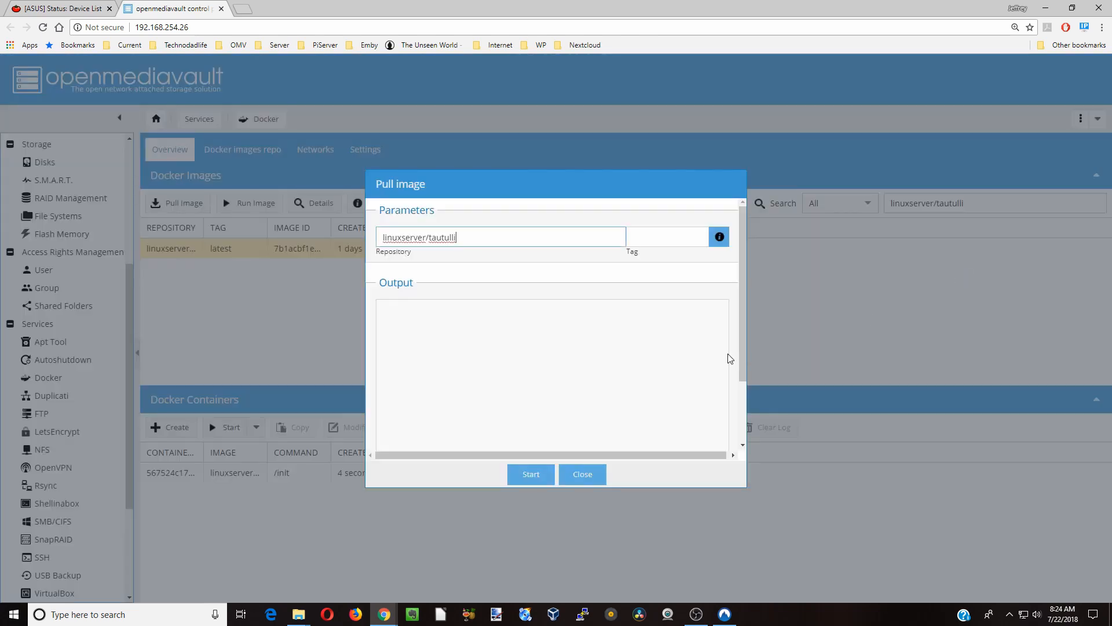
pyautogui.click(531, 474)
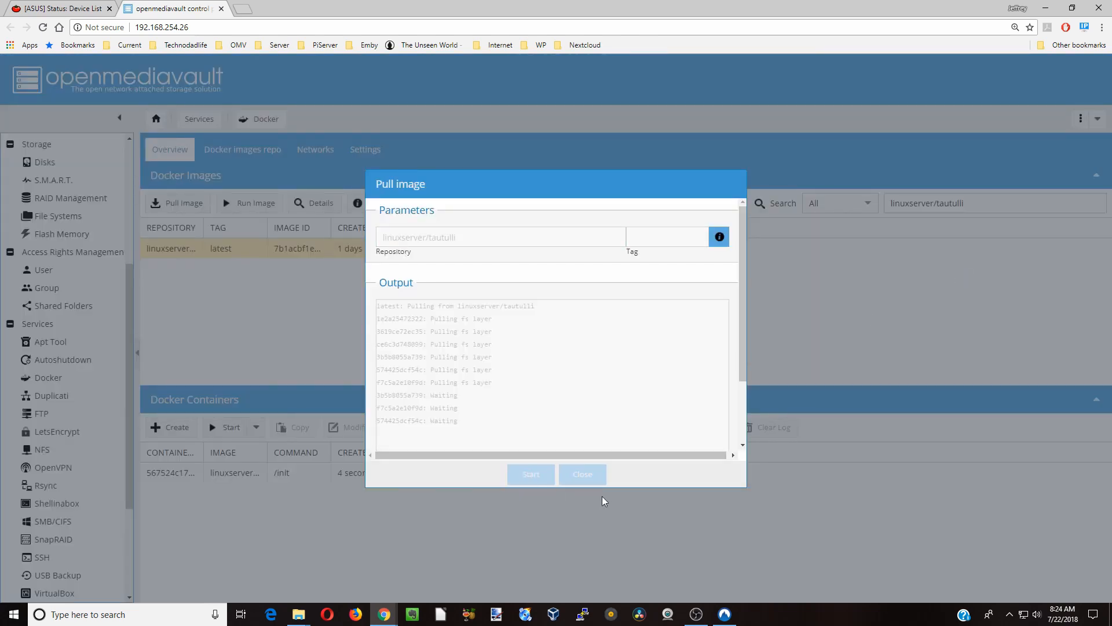
pyautogui.click(583, 474)
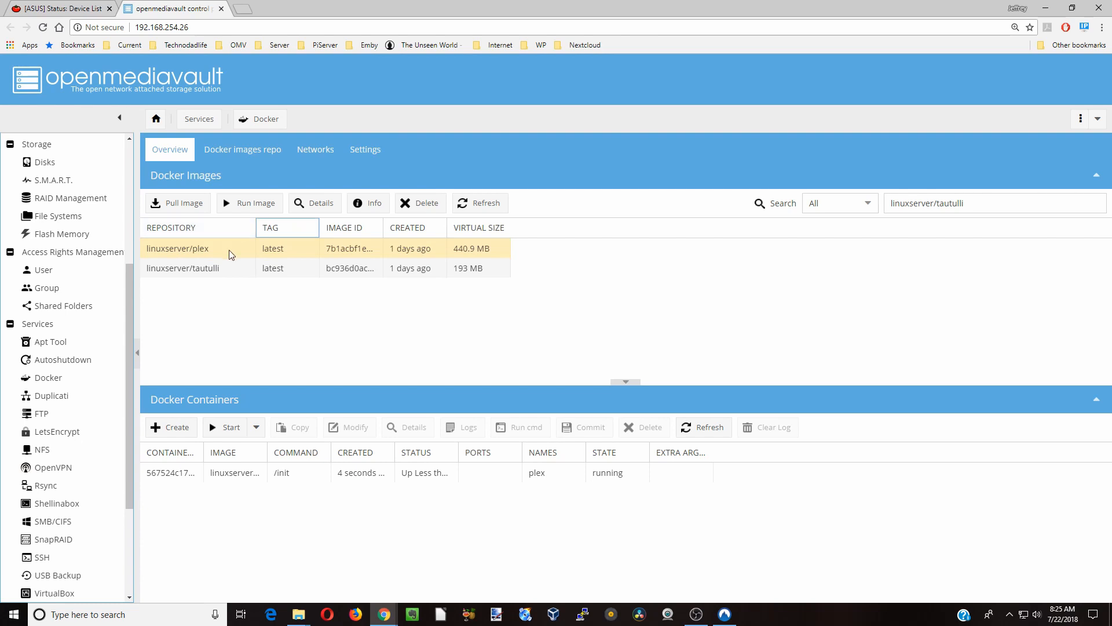
pyautogui.moveTo(236, 250)
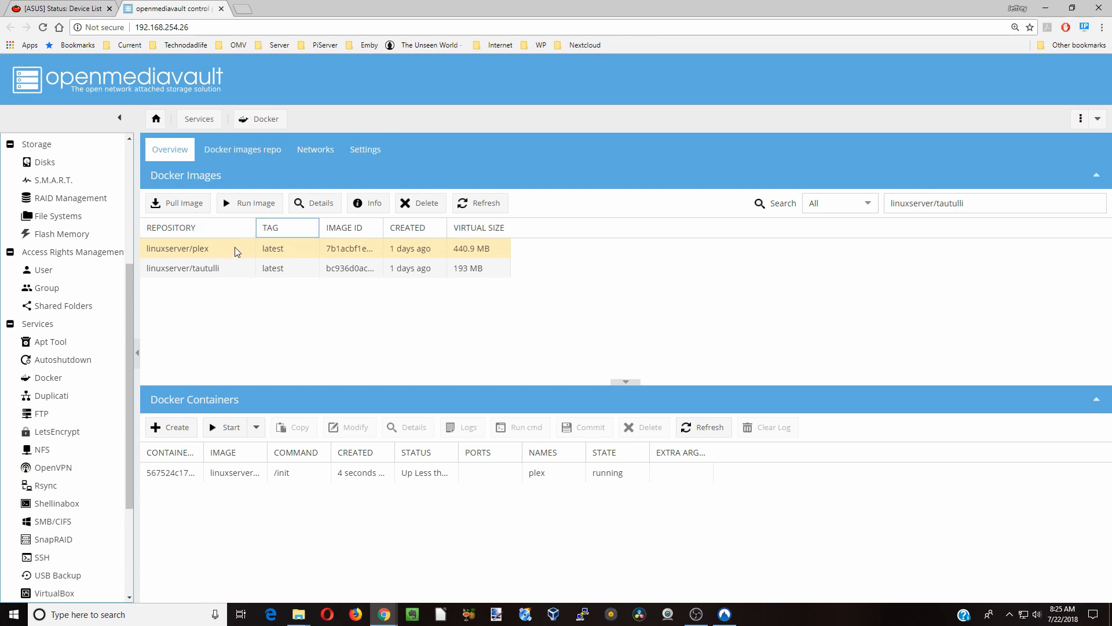
pyautogui.moveTo(236, 272)
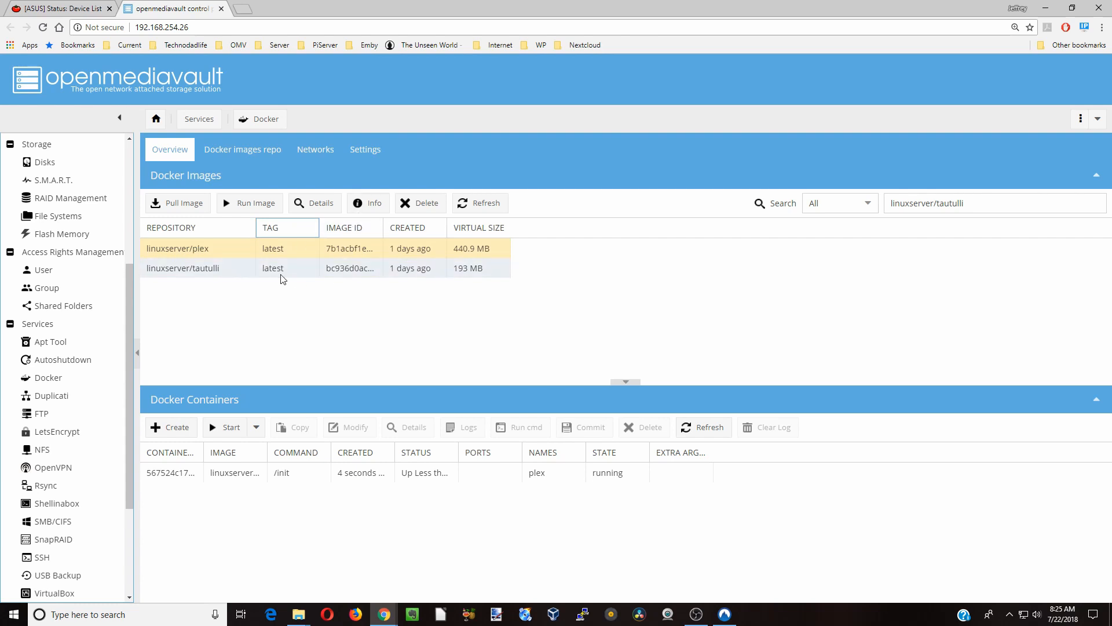
pyautogui.click(197, 268)
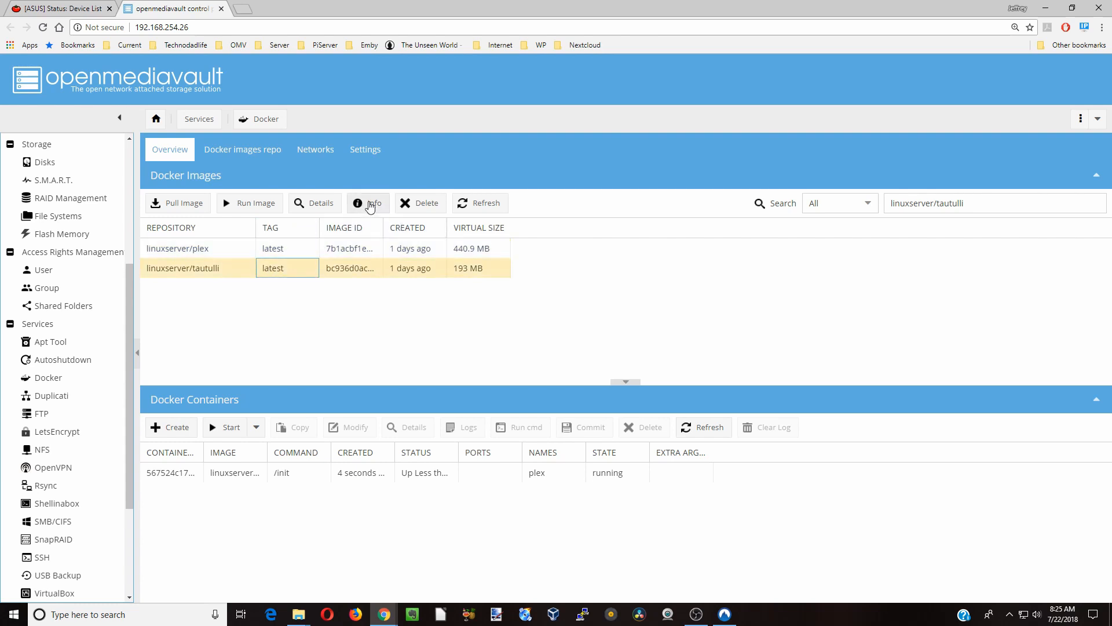
# Step: Review the tautulli image's Docker Hub usage page, then return to the server control panel
pyautogui.click(368, 203)
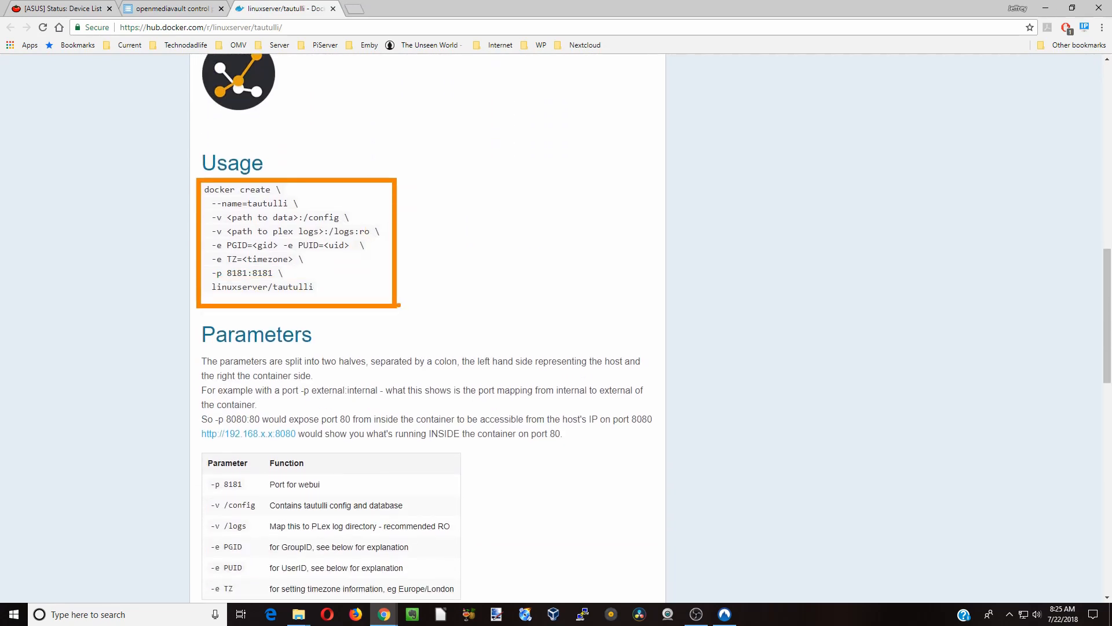
pyautogui.moveTo(424, 243)
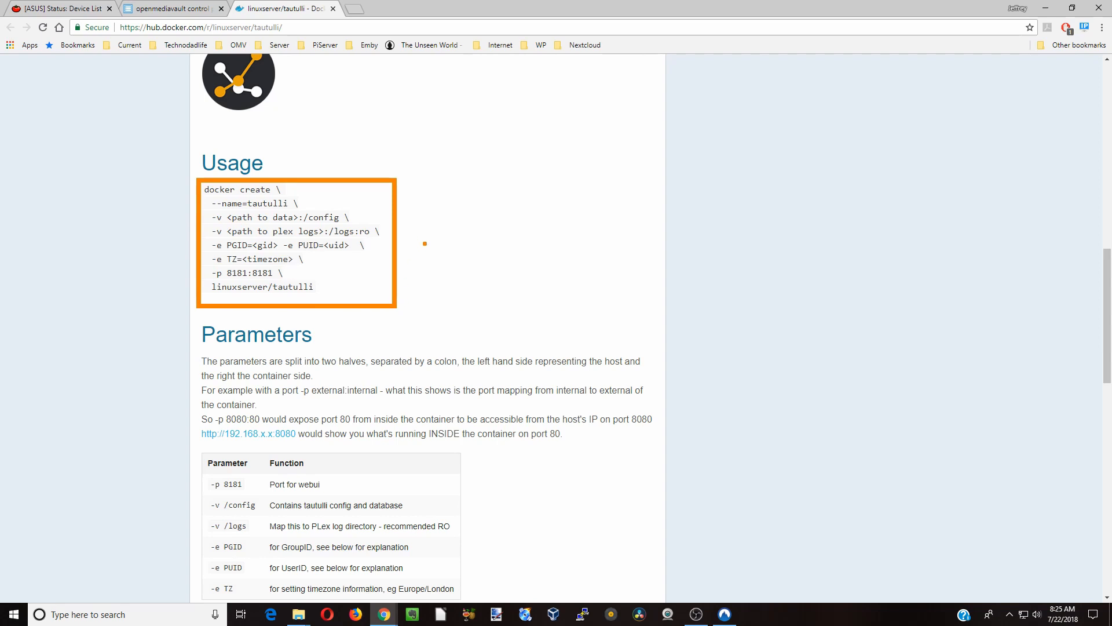
pyautogui.click(174, 11)
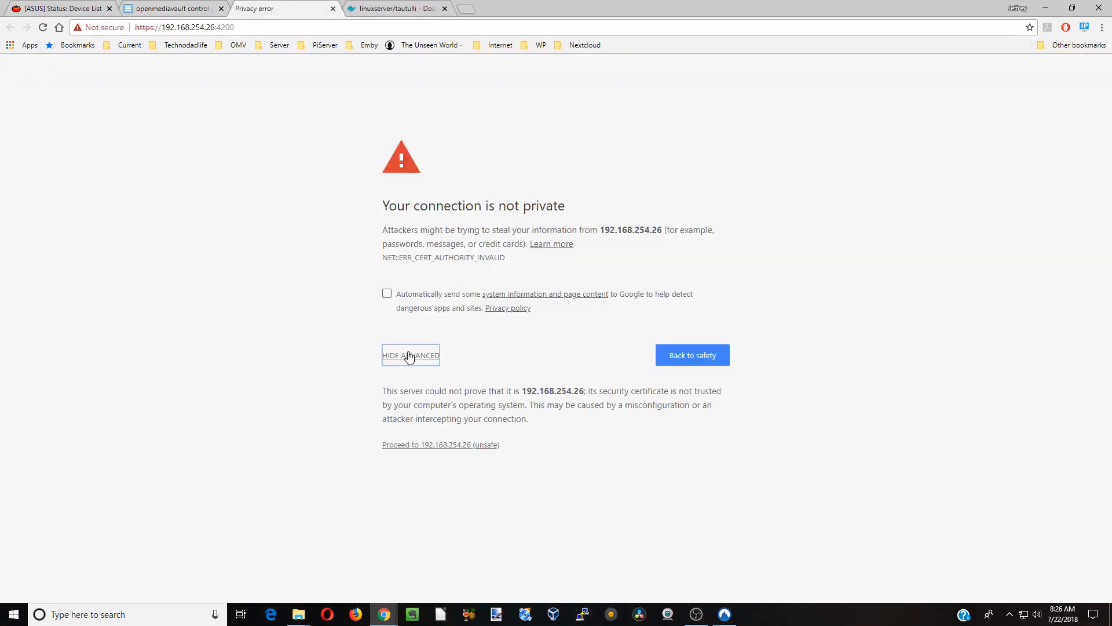
# Step: Continue past the certificate warning and run 'id user1' to read uid 1000 and gid 100
pyautogui.click(440, 445)
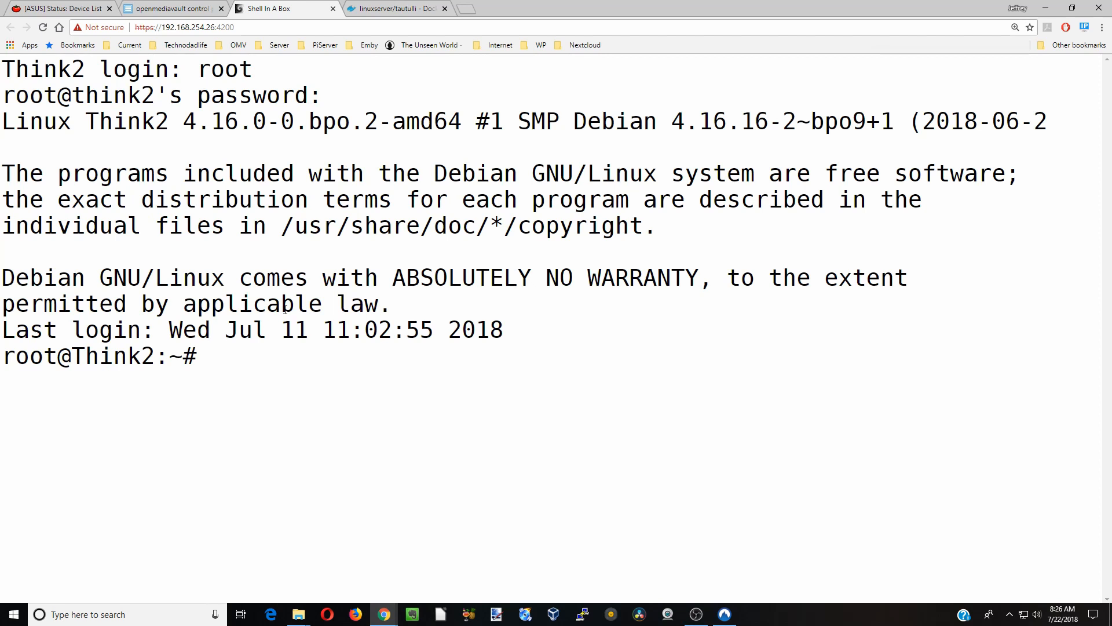
pyautogui.write('id user1')
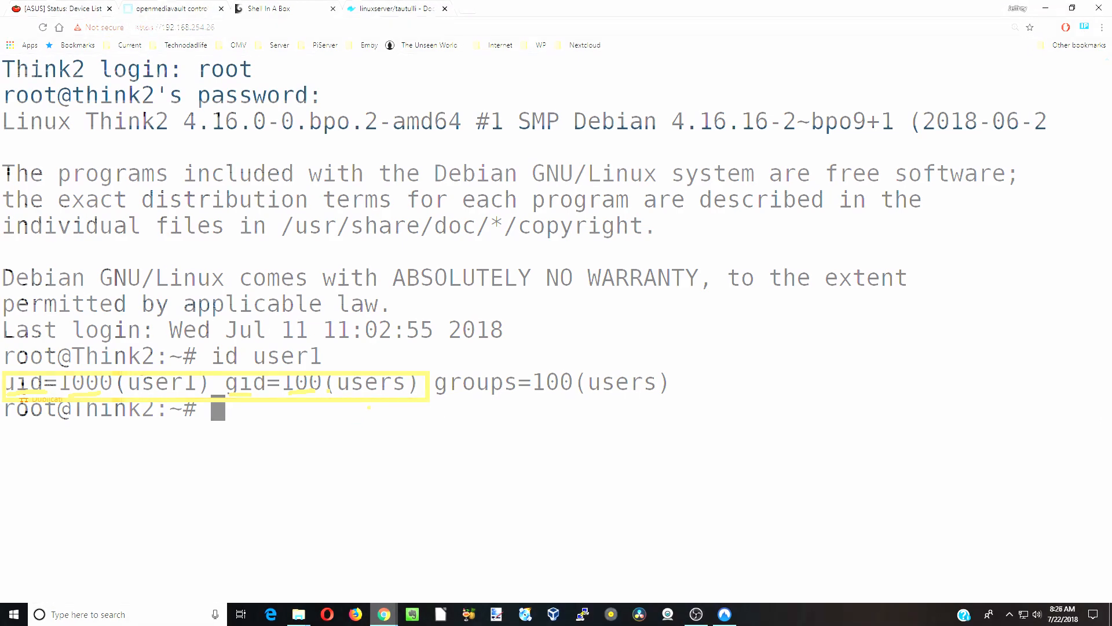
# Step: Start running the tautulli image with container name tautulli and restart policy always
pyautogui.click(174, 9)
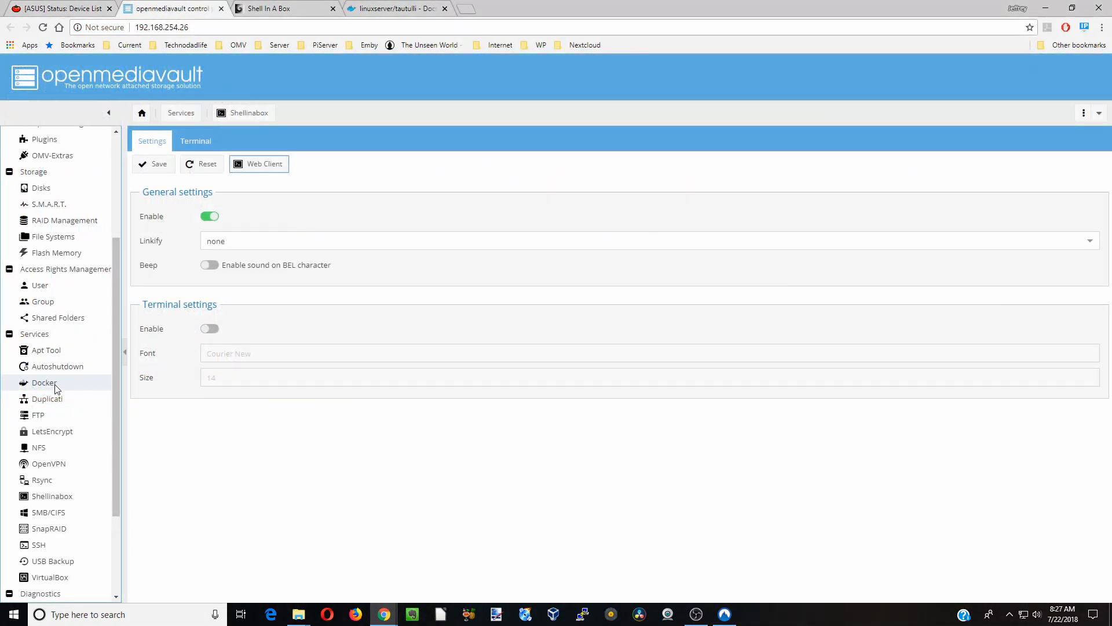
pyautogui.click(44, 382)
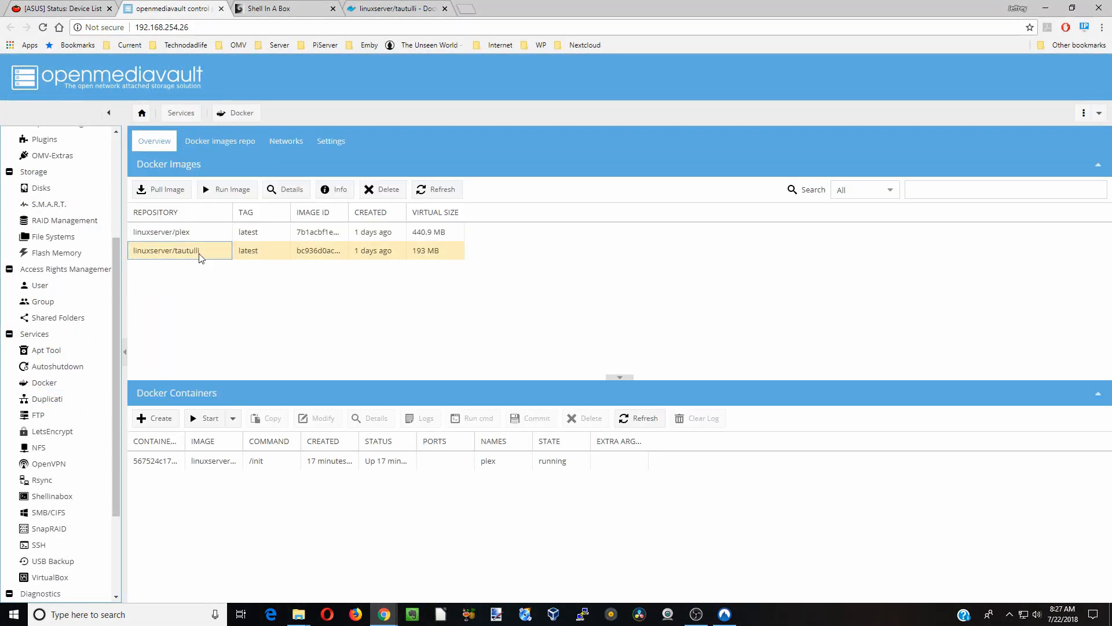
pyautogui.click(227, 190)
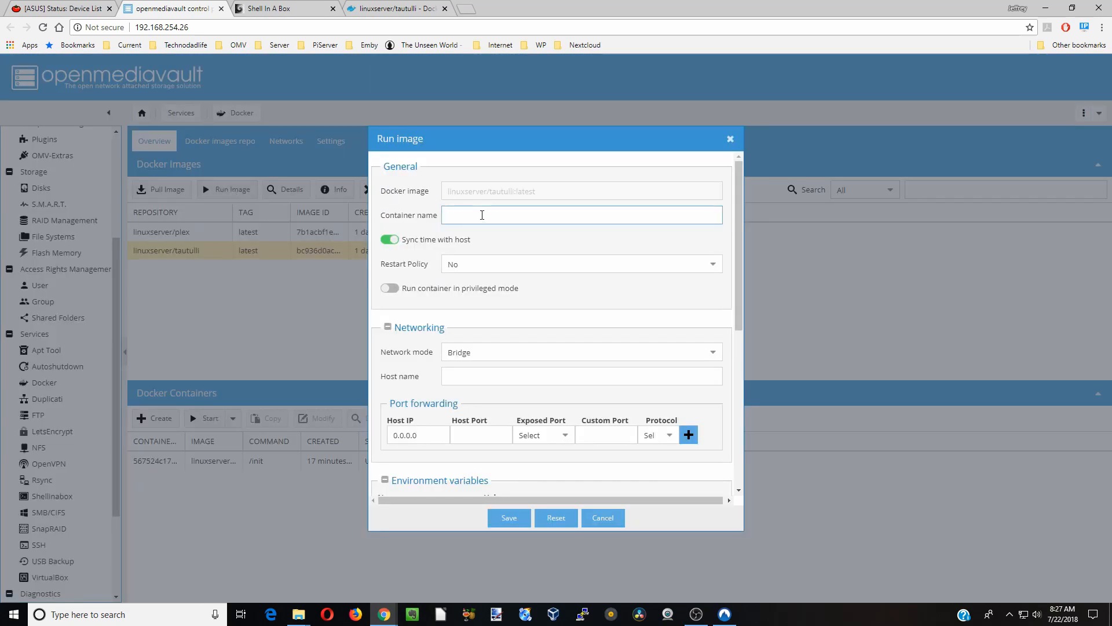
pyautogui.write('tautilli')
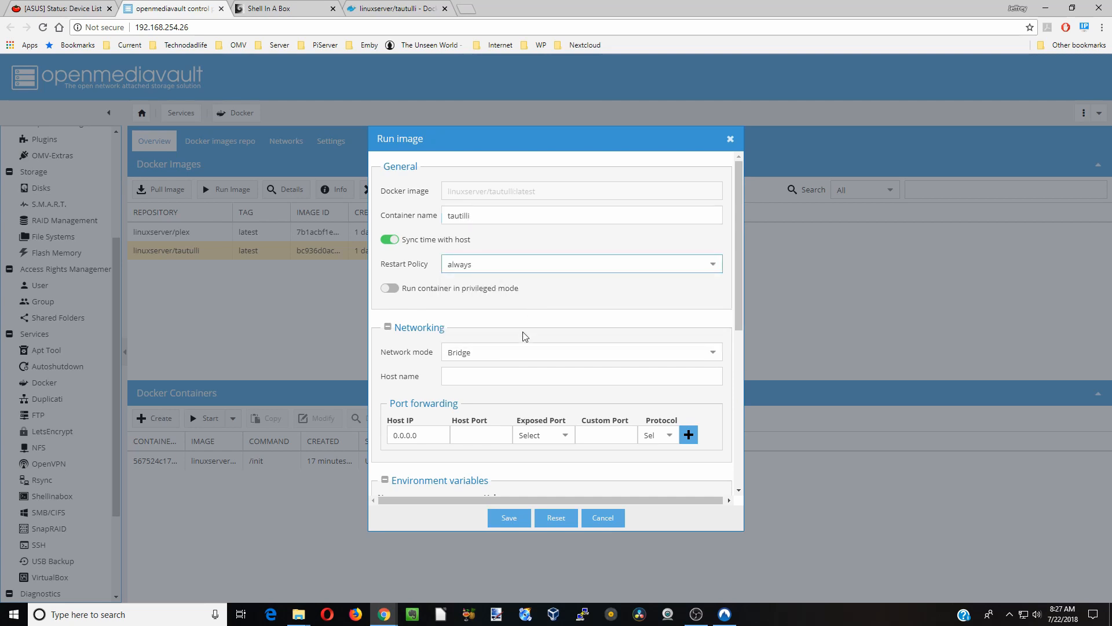
# Step: Map host port 8181 to the container's exposed port 8181/tcp
pyautogui.click(564, 435)
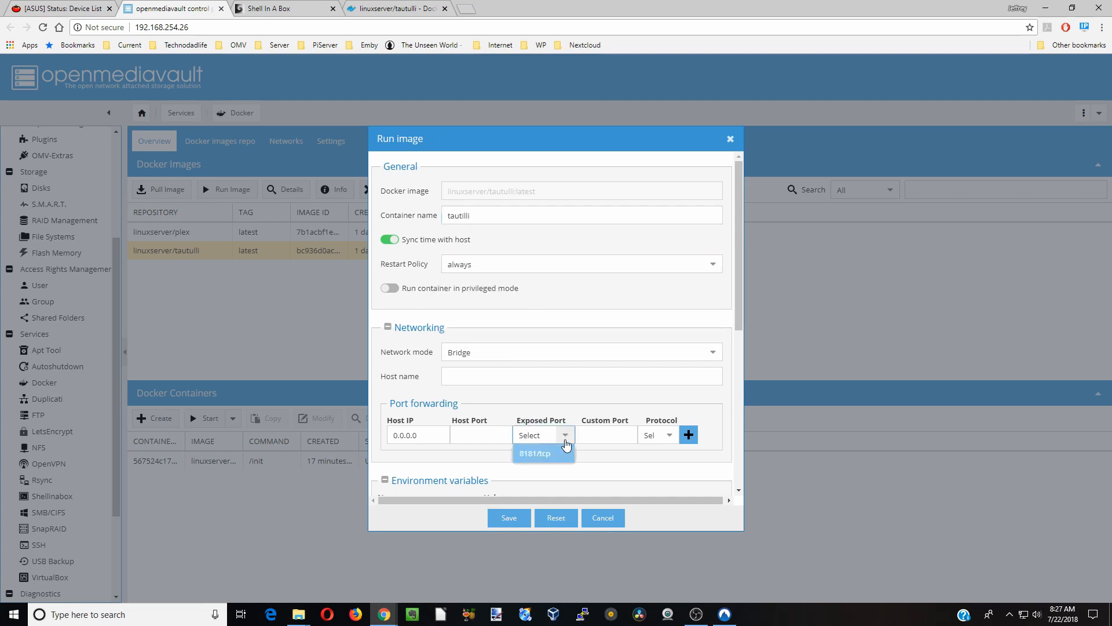
pyautogui.click(533, 452)
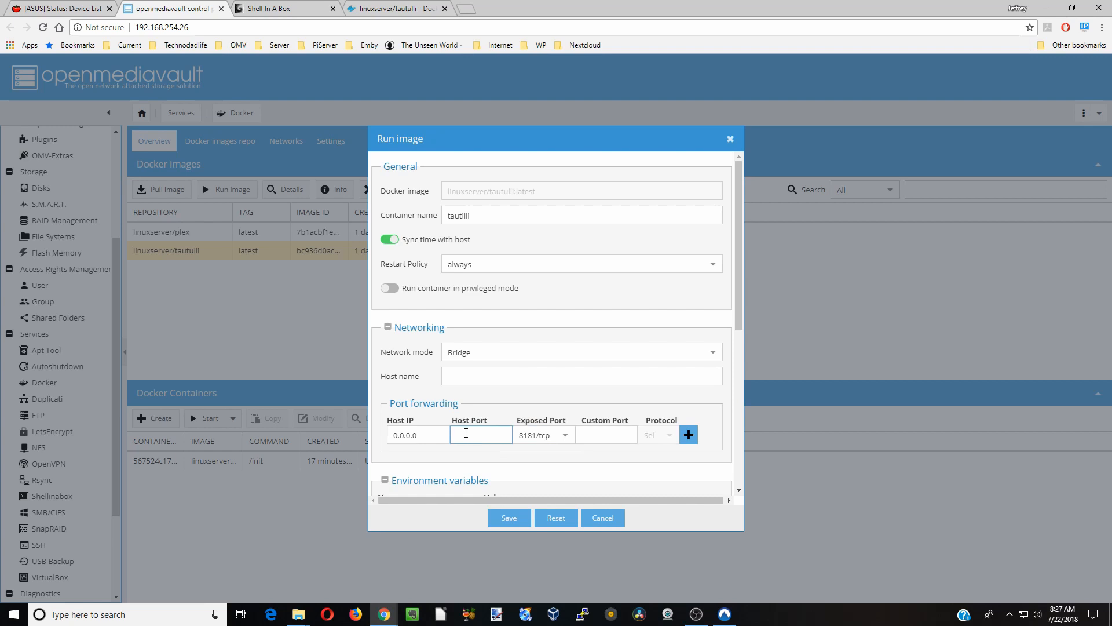
pyautogui.write('8')
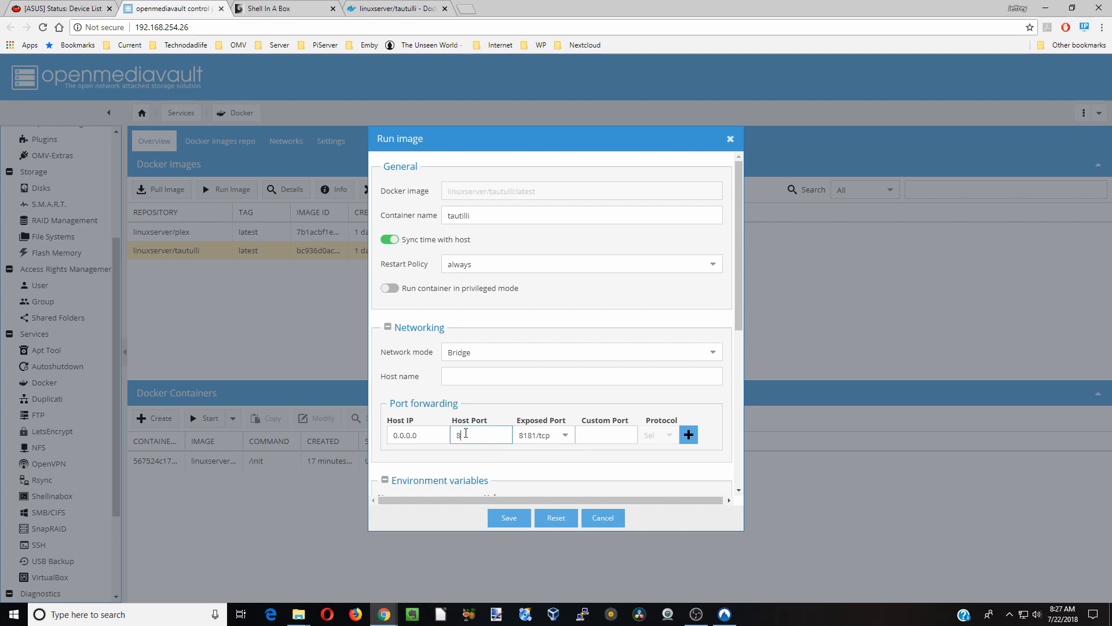
pyautogui.write('181')
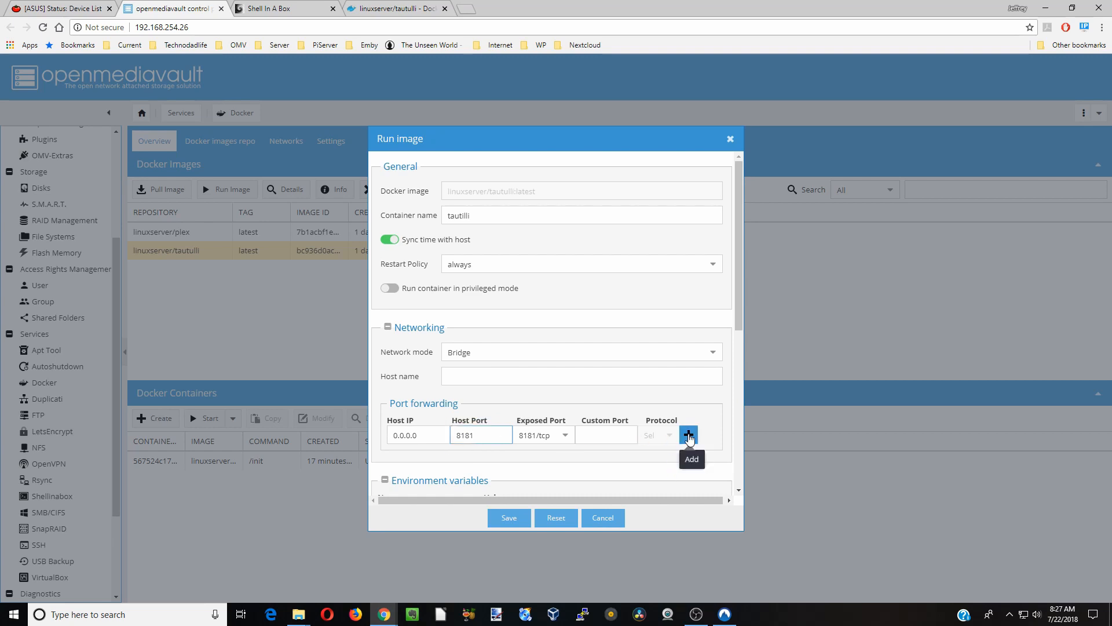
# Step: Add environment variables PUID 1000 and PGID 100 and begin a volume with container path /config
pyautogui.scroll(-3)
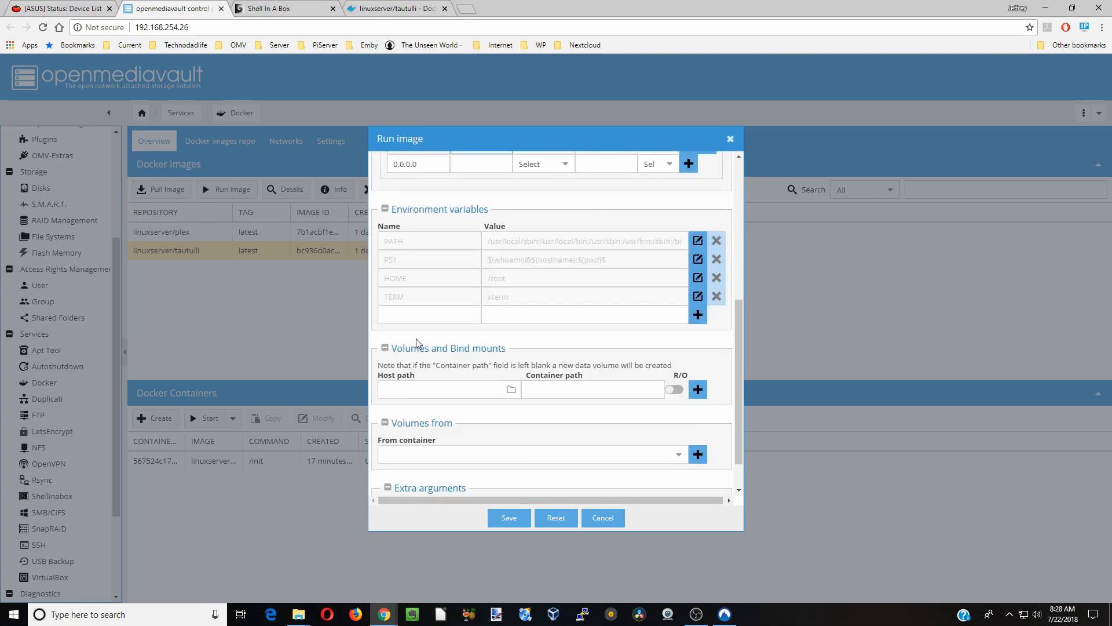
pyautogui.click(428, 315)
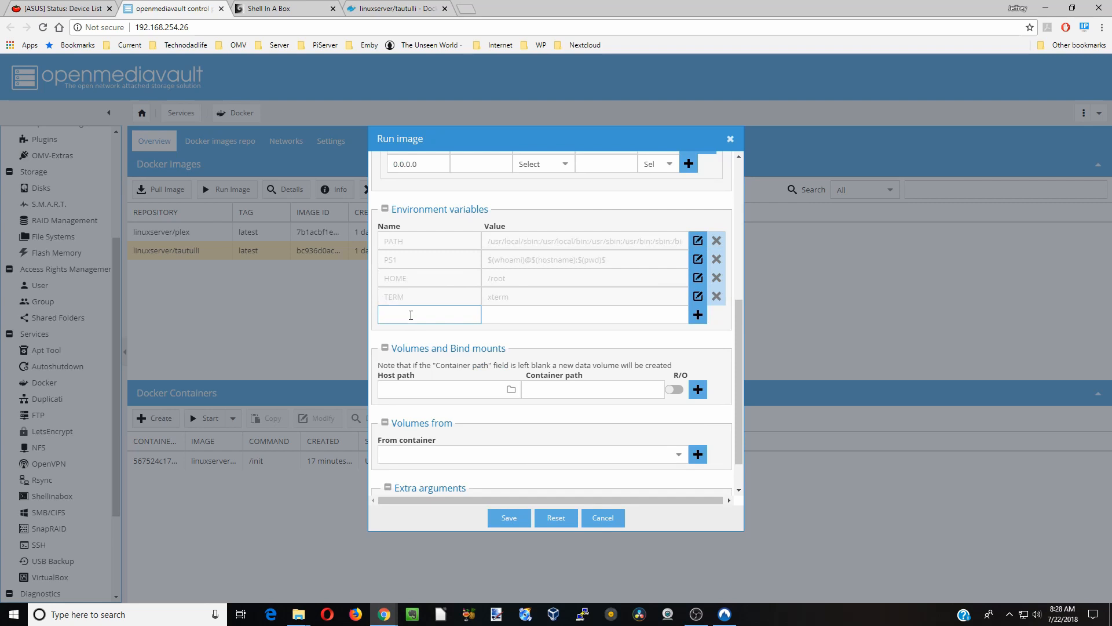
pyautogui.write('PUID')
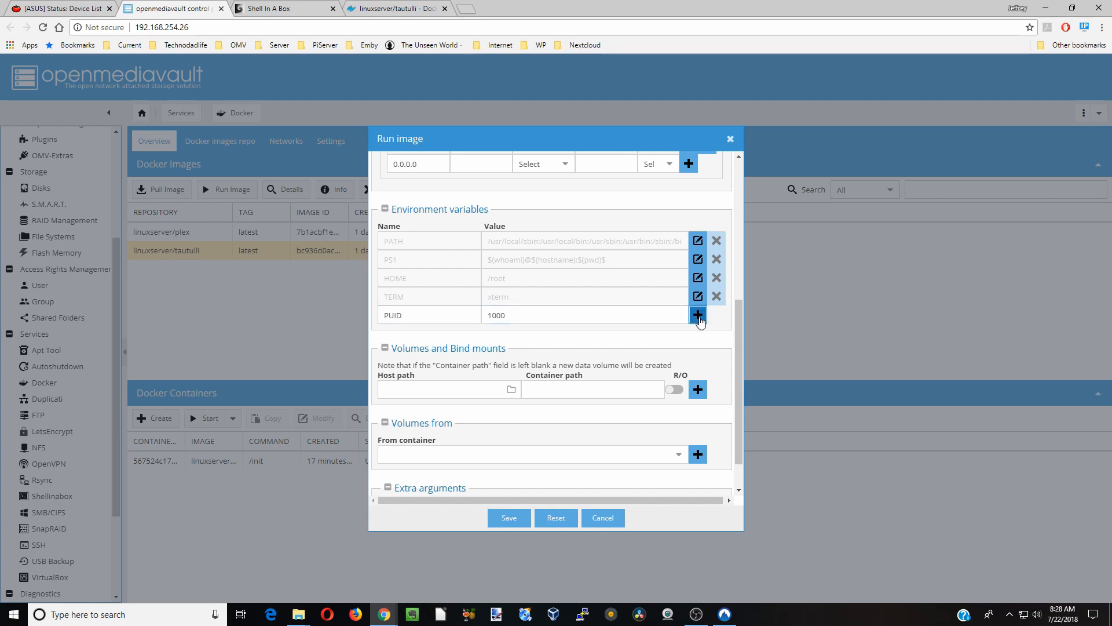
pyautogui.click(698, 315)
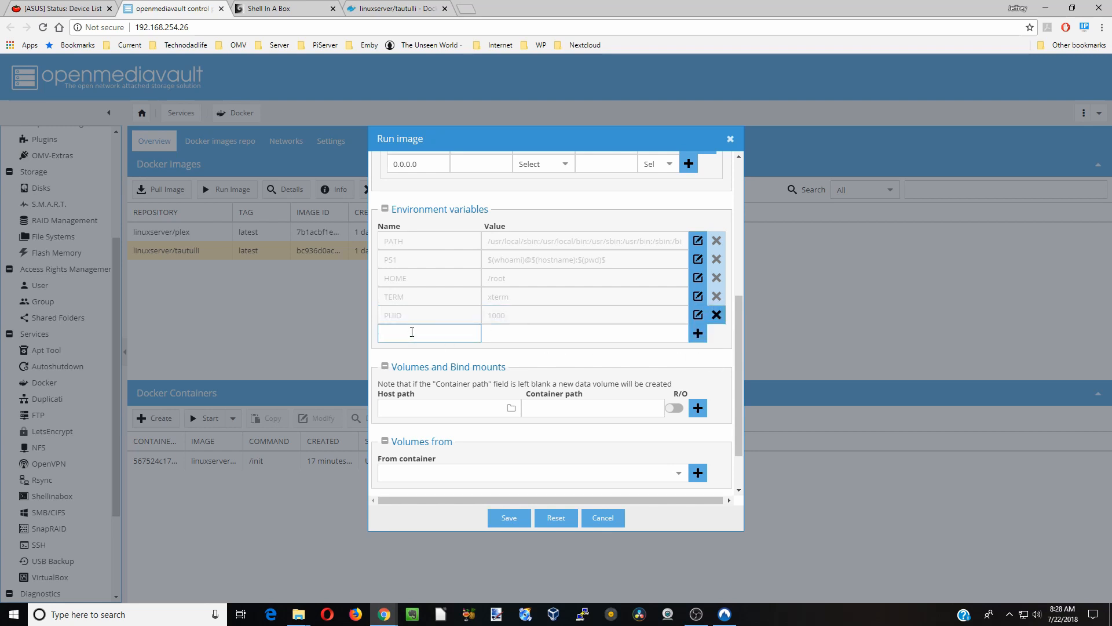
pyautogui.write('100')
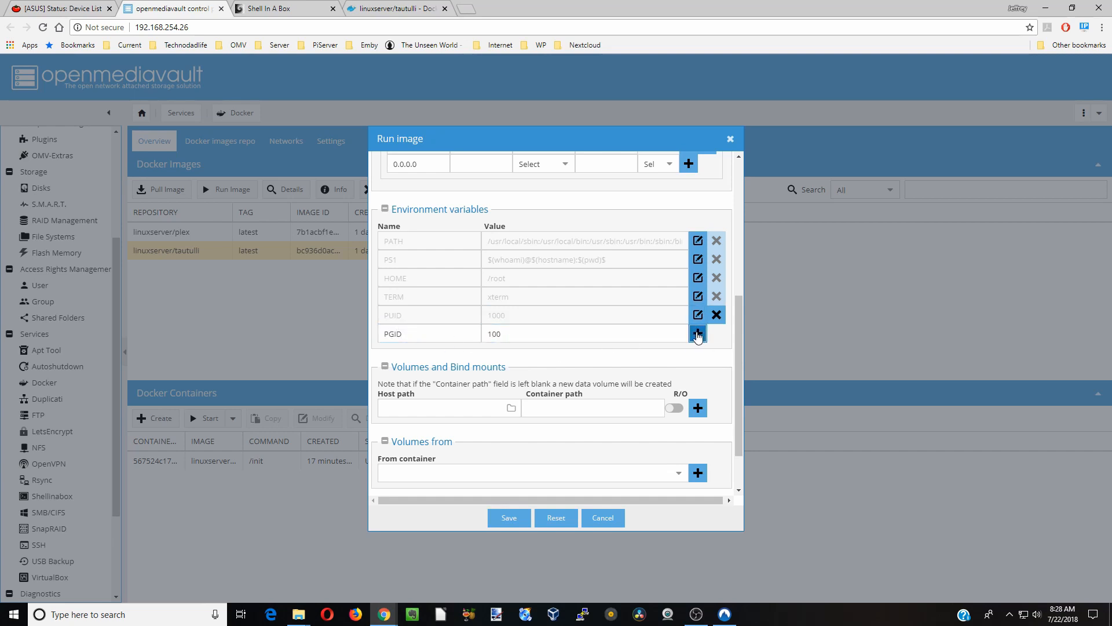
pyautogui.click(697, 333)
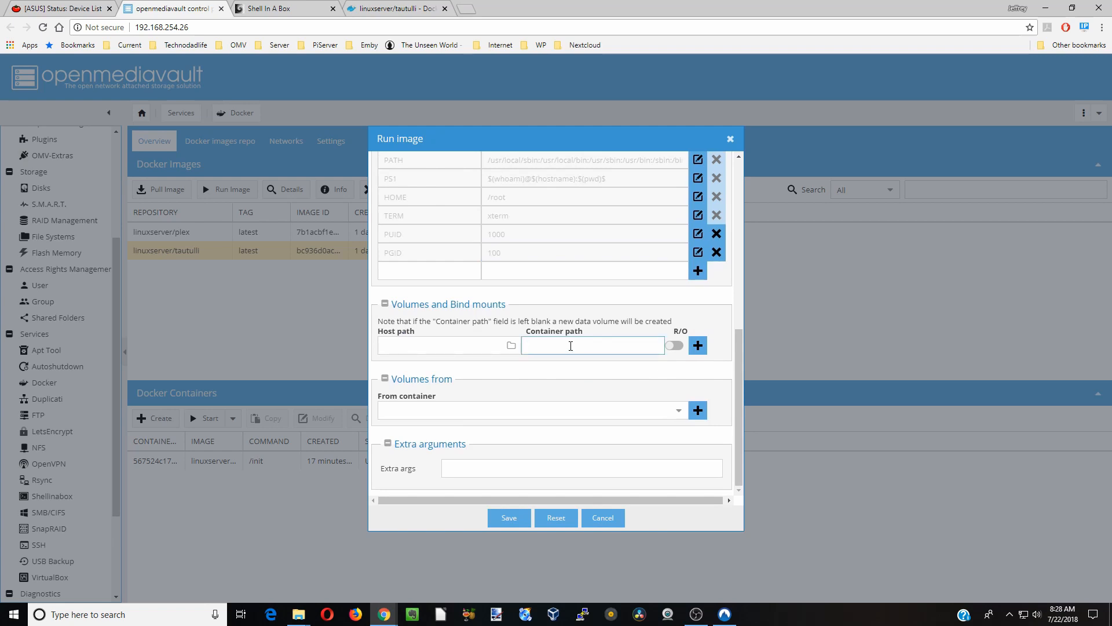
pyautogui.write('/config')
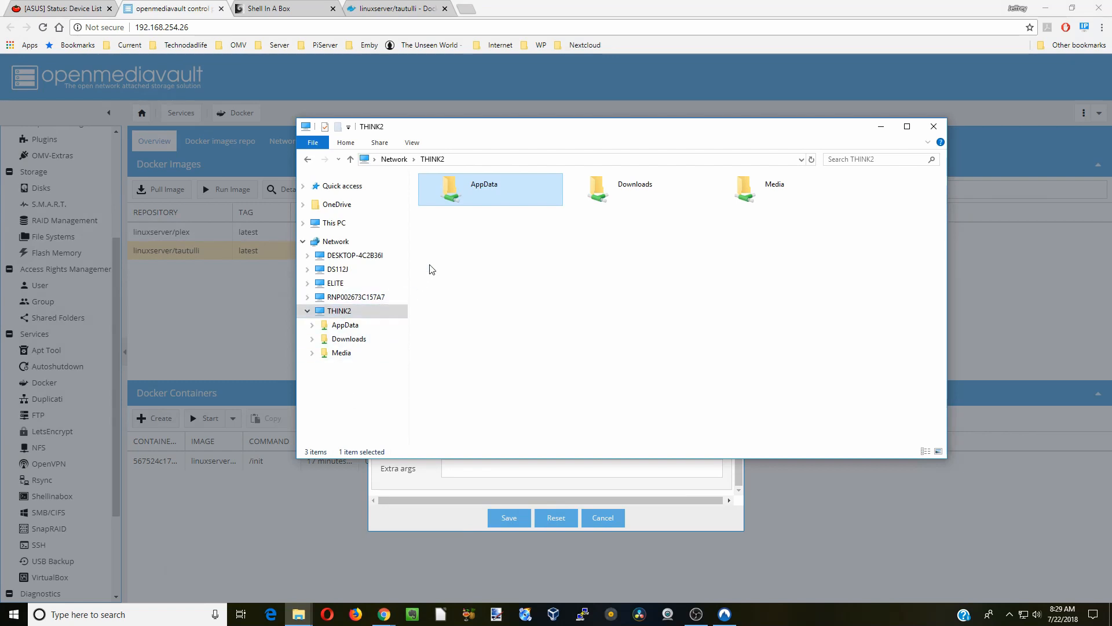
pyautogui.doubleClick(485, 185)
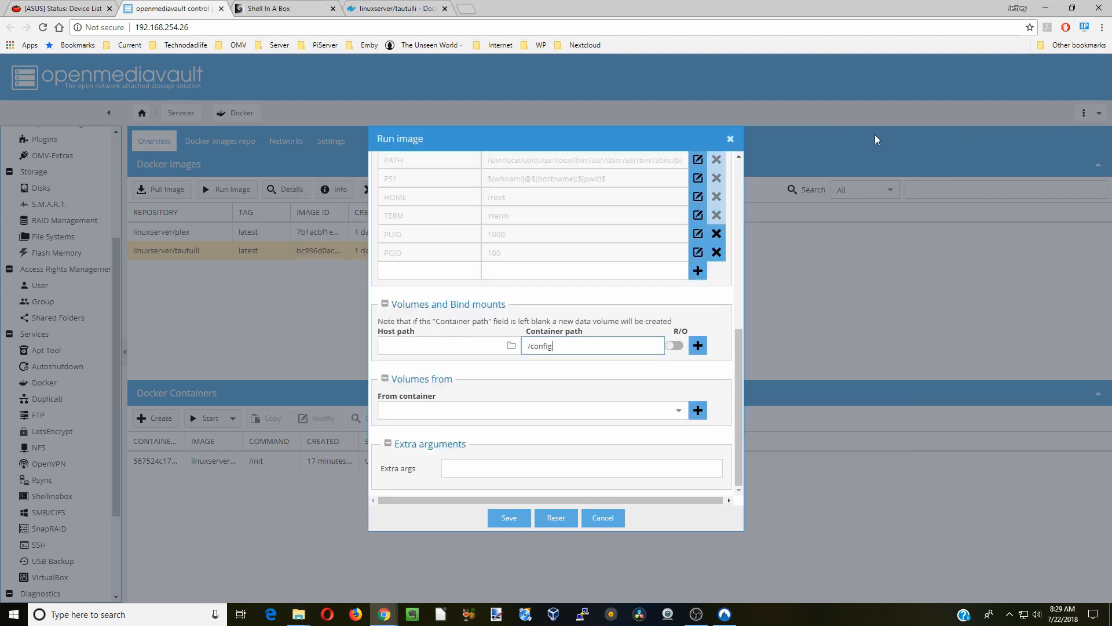
# Step: Bind /sharedfolders/AppData/Tautulli to the container's /config path and add the volume
pyautogui.click(510, 345)
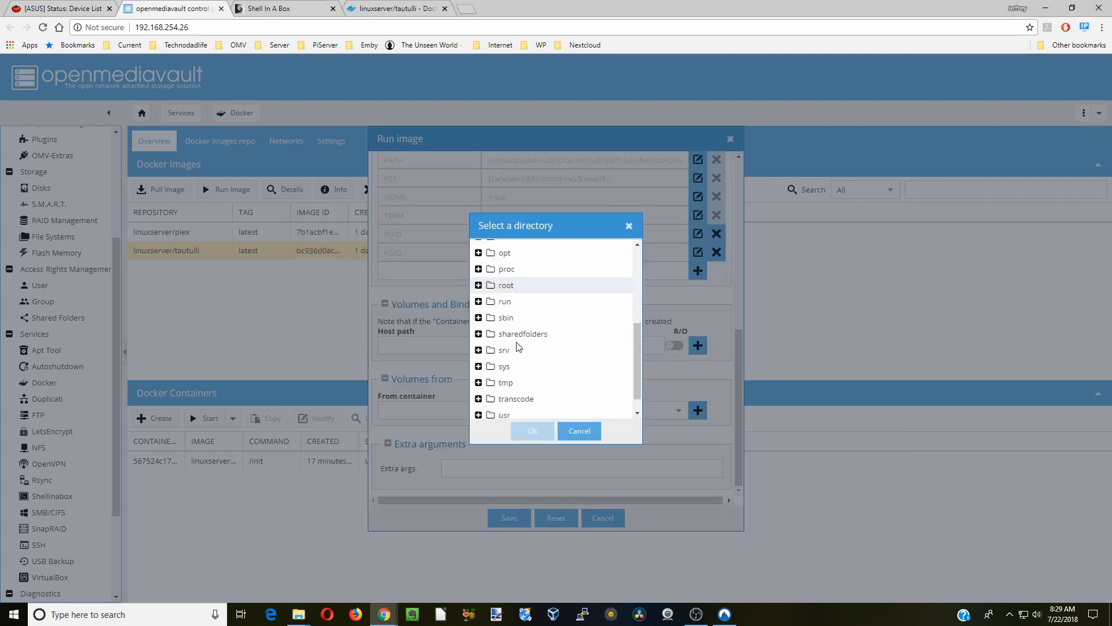
pyautogui.click(478, 334)
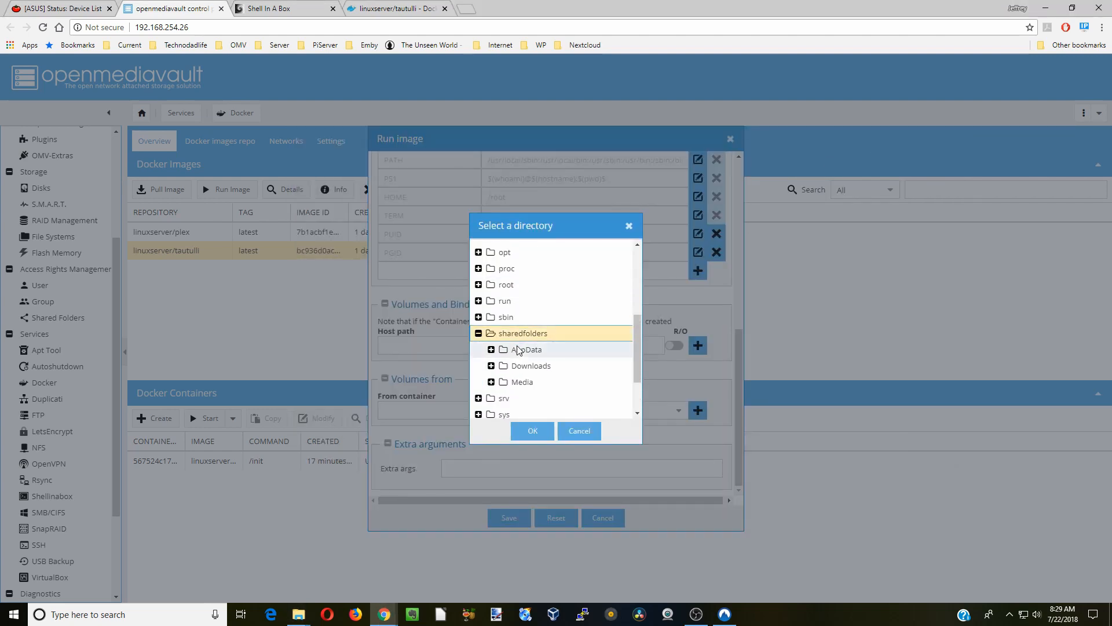
pyautogui.click(491, 350)
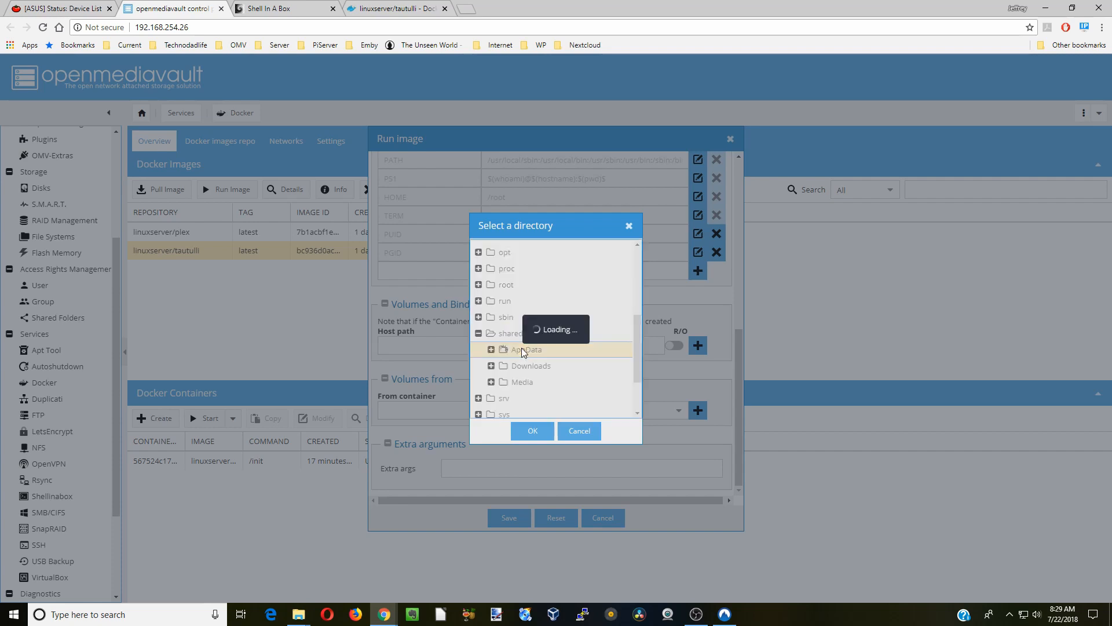
pyautogui.click(492, 350)
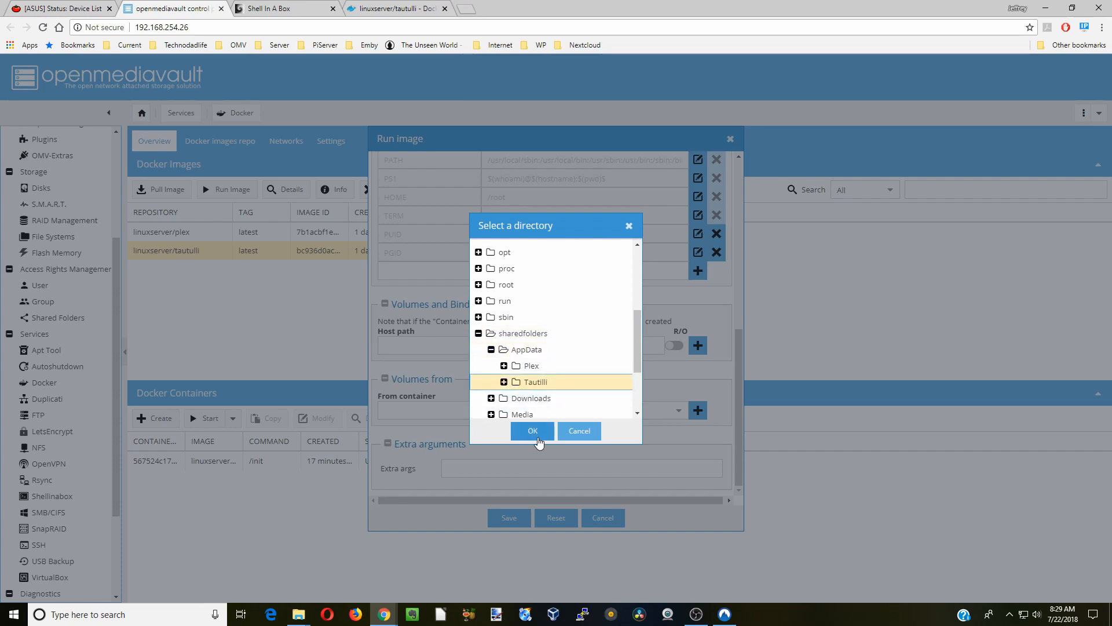
pyautogui.click(533, 430)
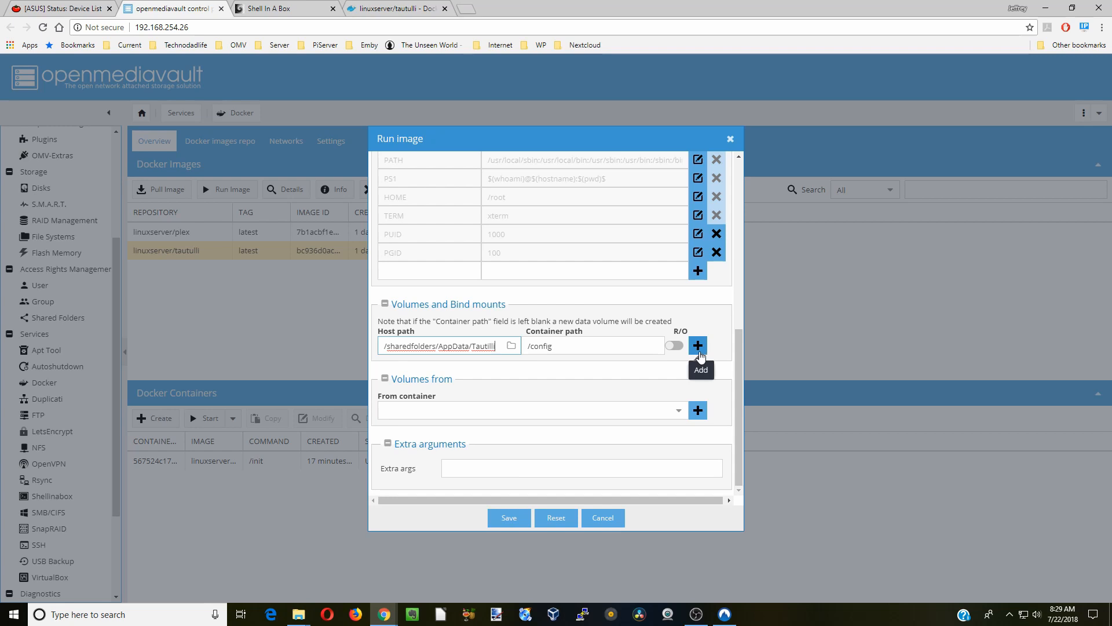
pyautogui.click(698, 346)
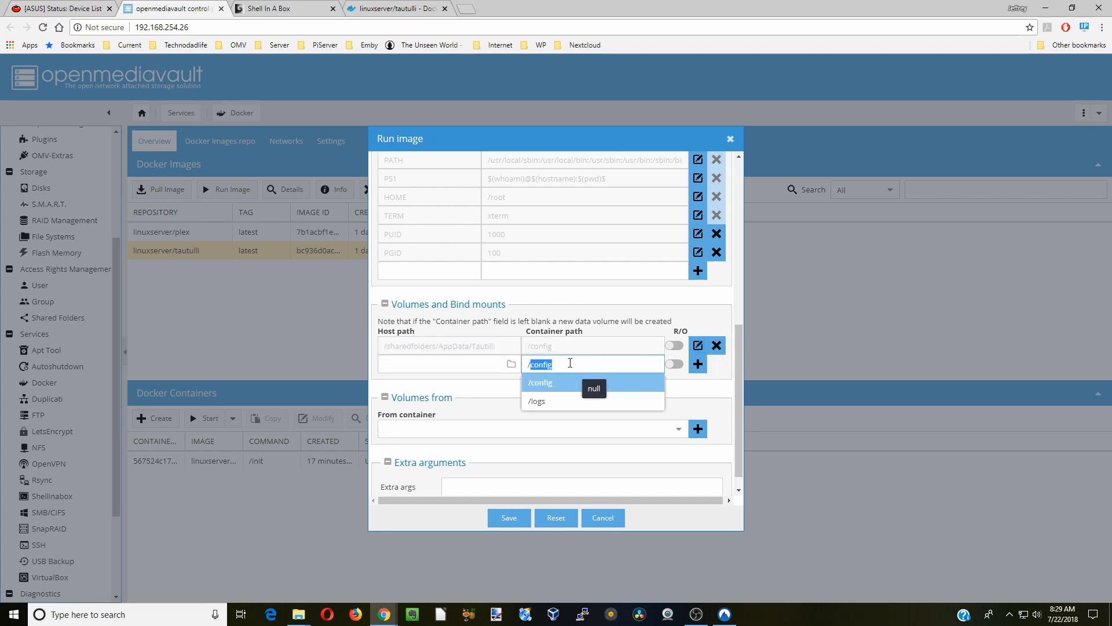
# Step: Target a second volume at /logs as read-only and begin browsing for its host folder
pyautogui.click(536, 401)
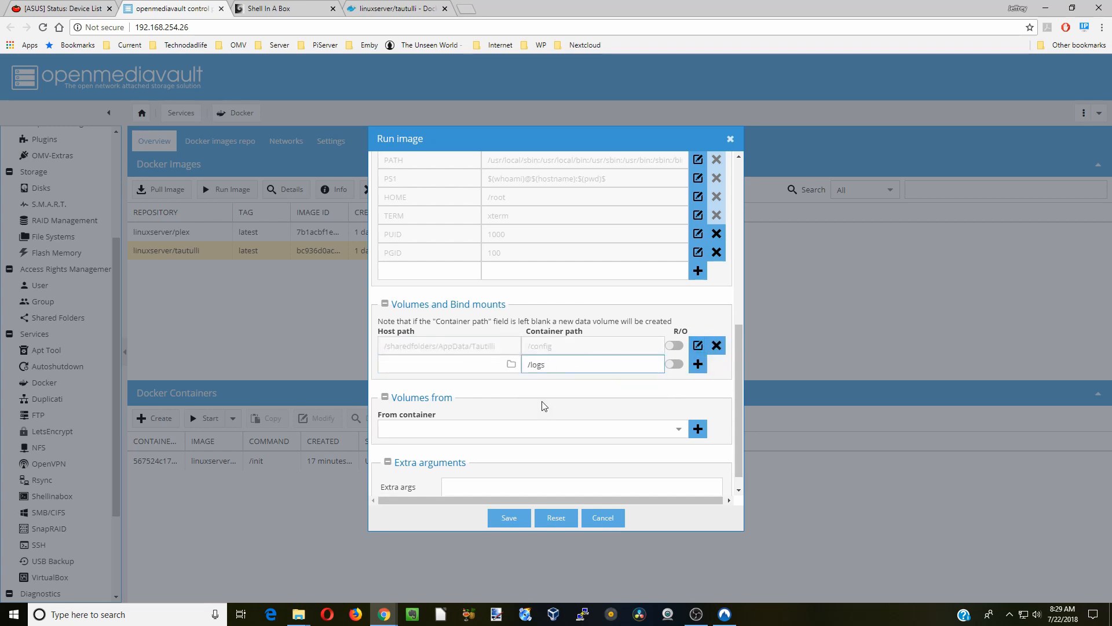
pyautogui.moveTo(660, 382)
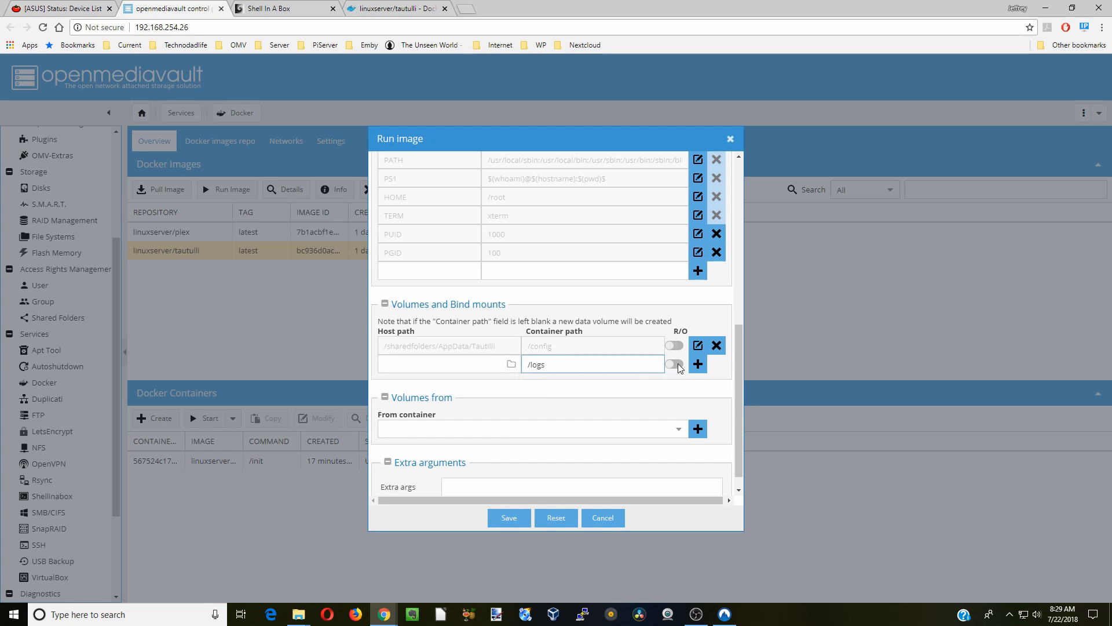
pyautogui.click(674, 363)
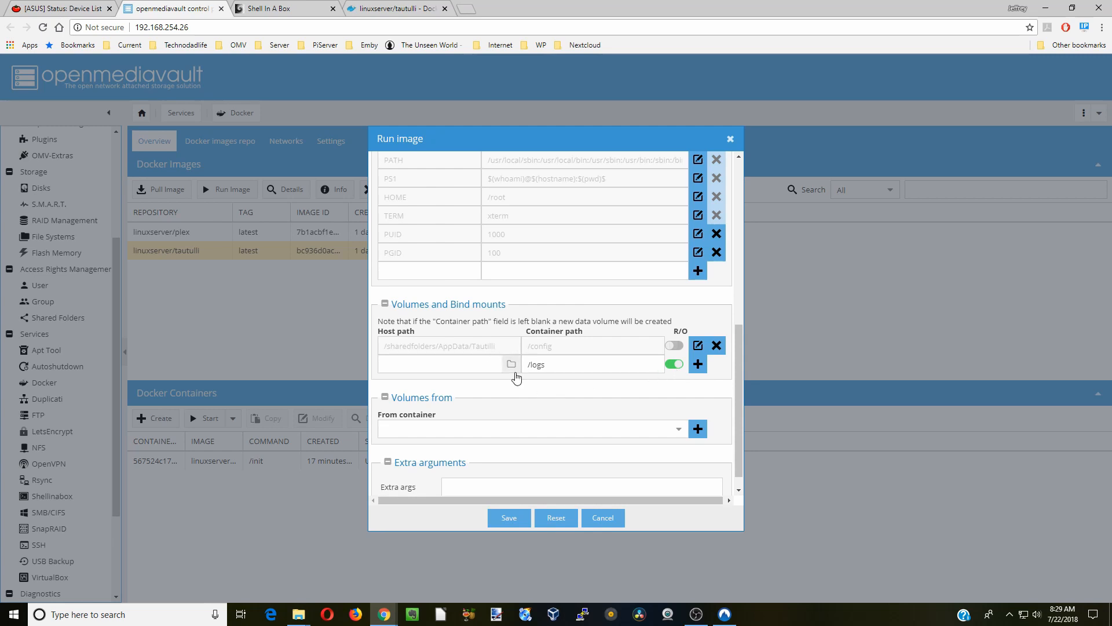
pyautogui.click(511, 362)
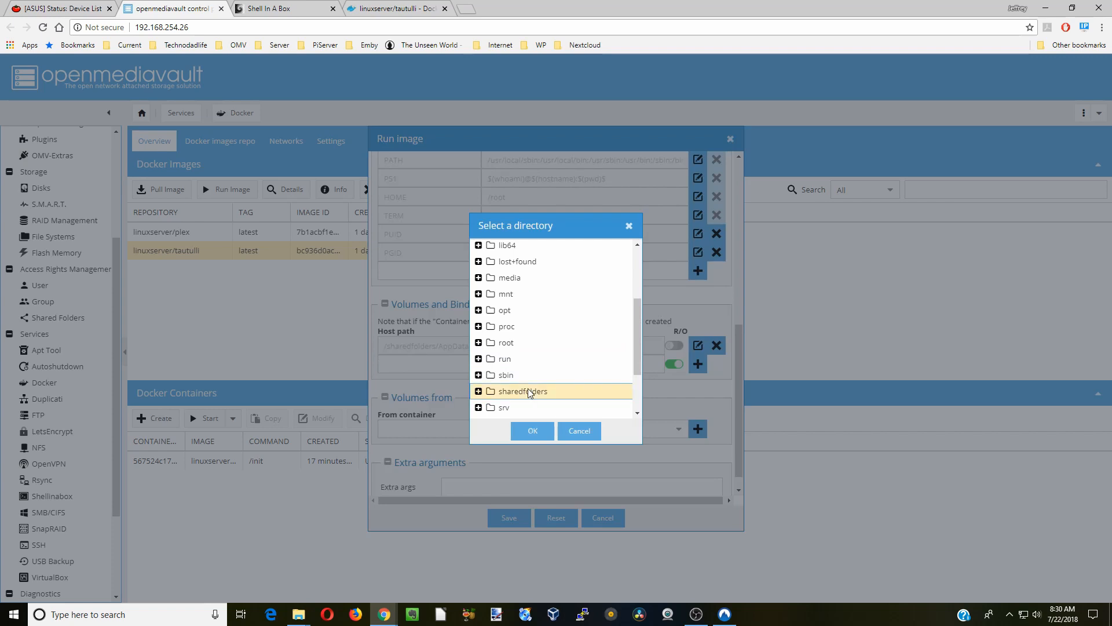
# Step: Set the /logs host path to AppData/Plex/Library/Application Support/Plex Media Server/Logs
pyautogui.click(477, 392)
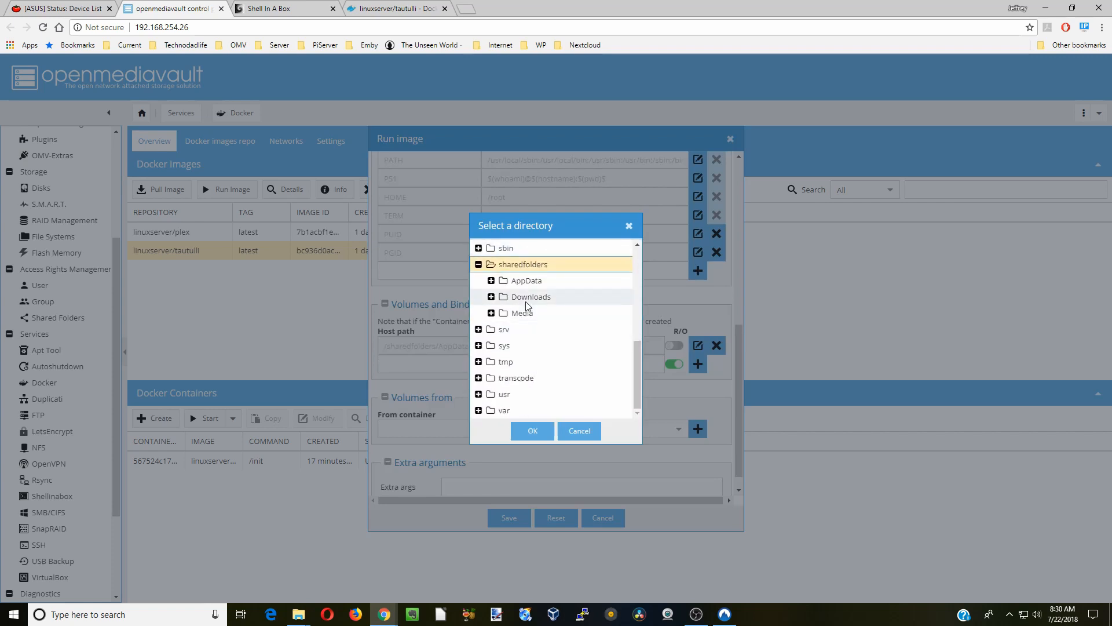
pyautogui.click(526, 281)
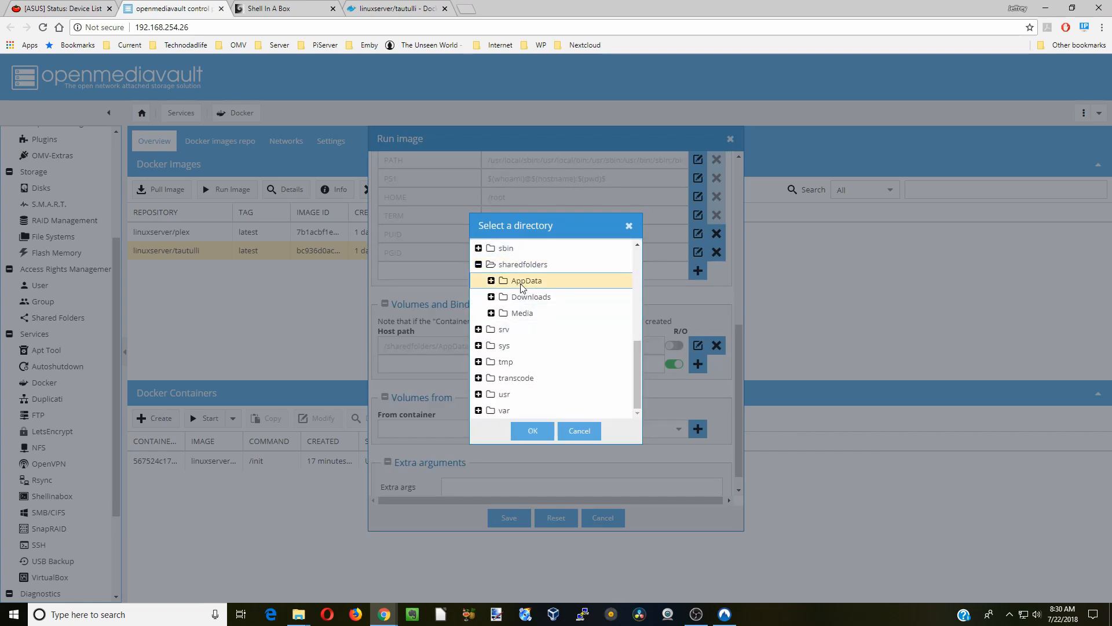
pyautogui.click(491, 280)
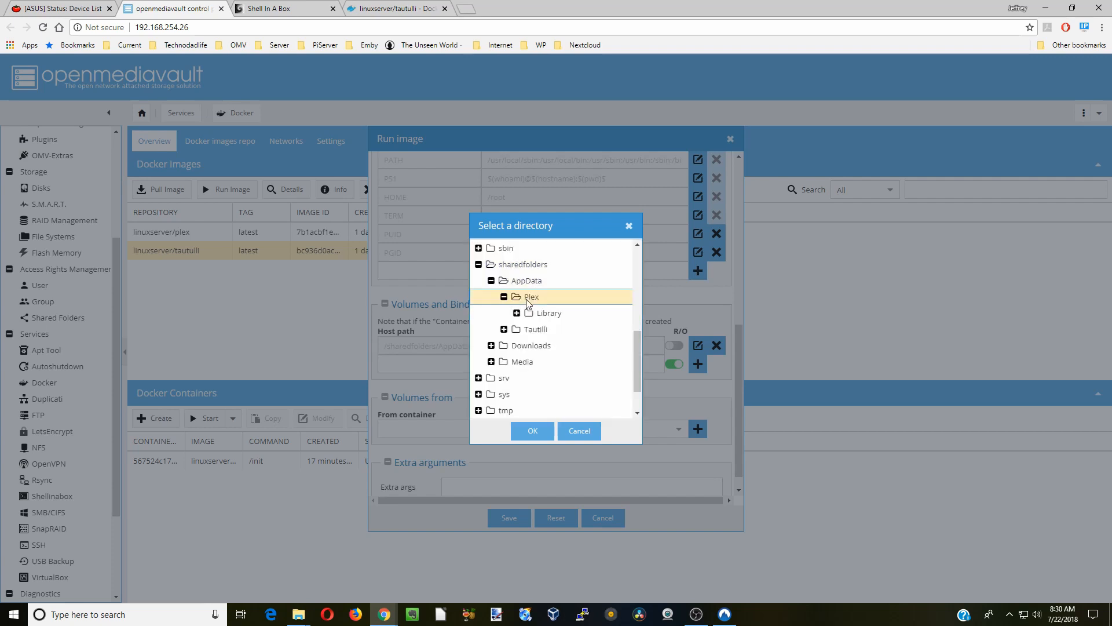
pyautogui.click(516, 312)
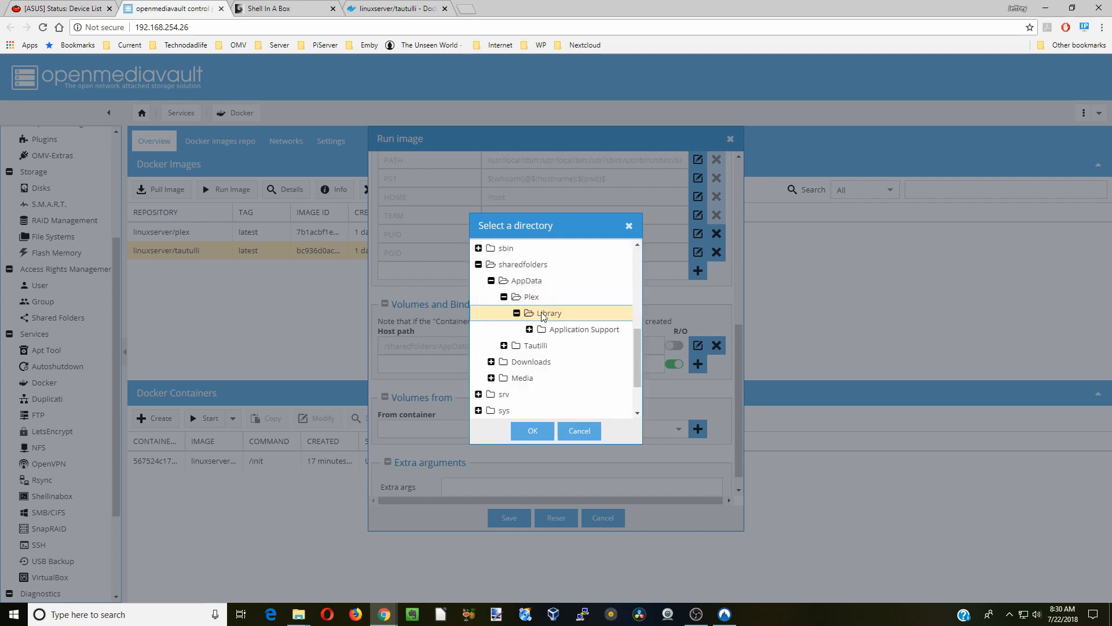
pyautogui.click(528, 329)
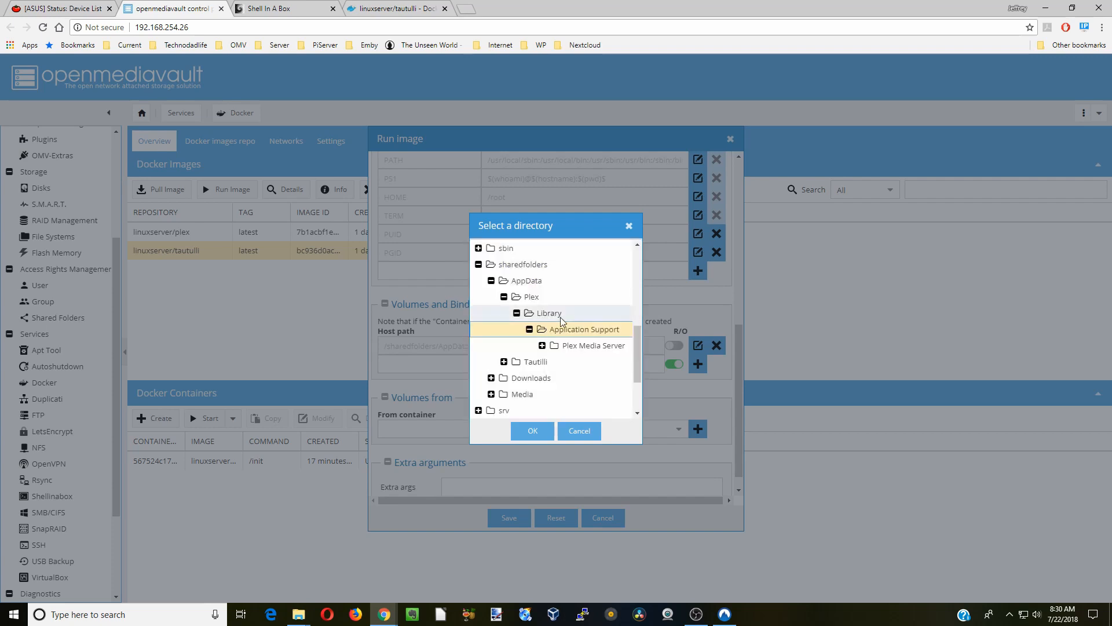
pyautogui.click(542, 345)
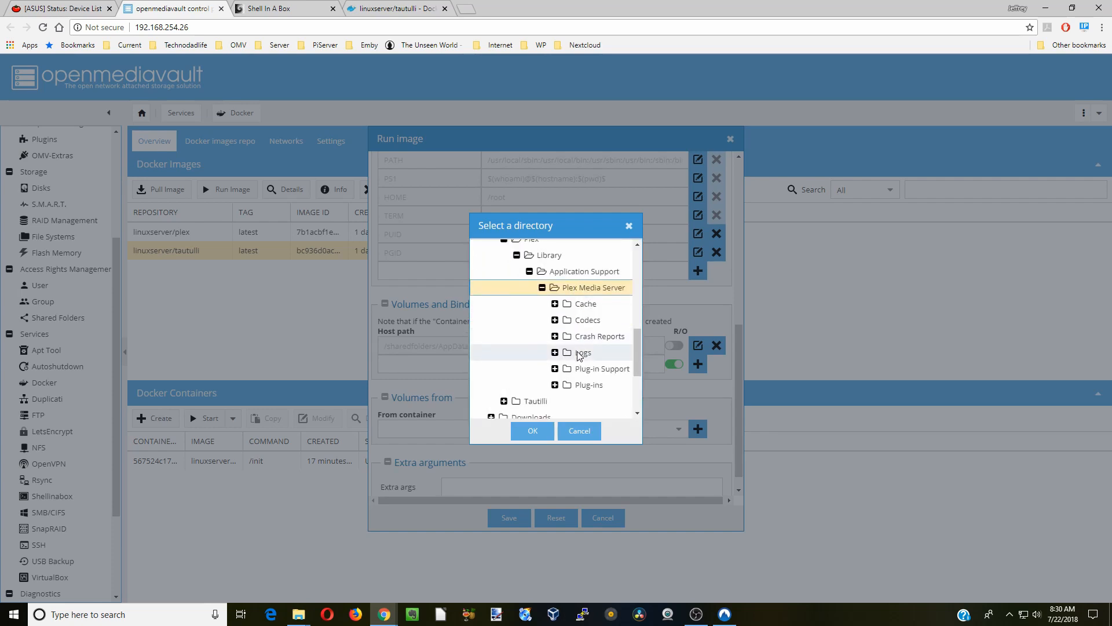
pyautogui.click(582, 352)
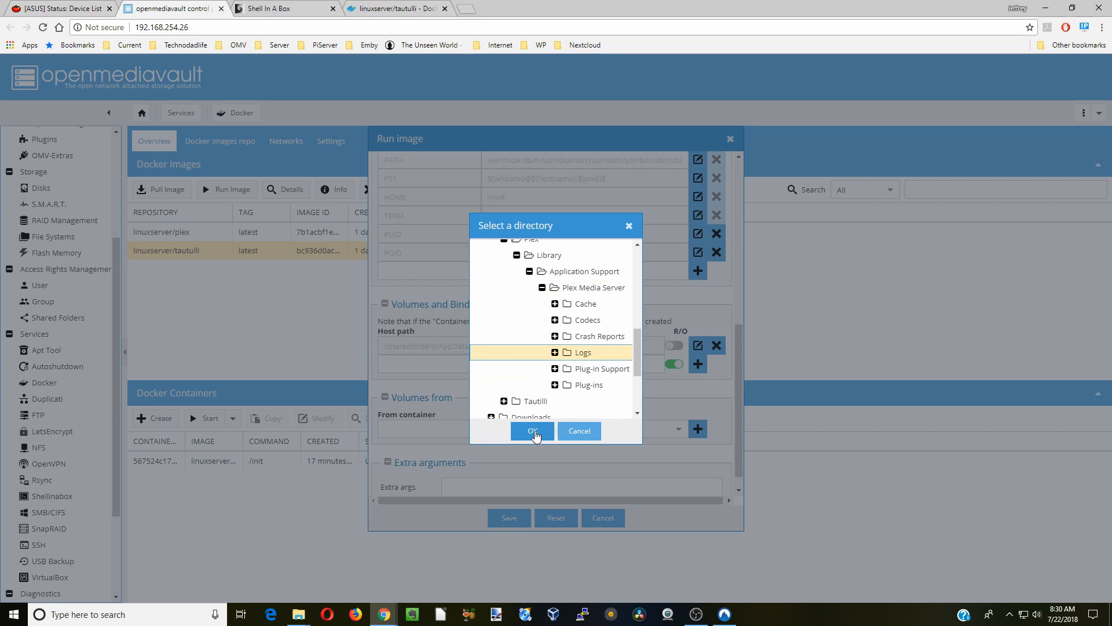
pyautogui.click(532, 431)
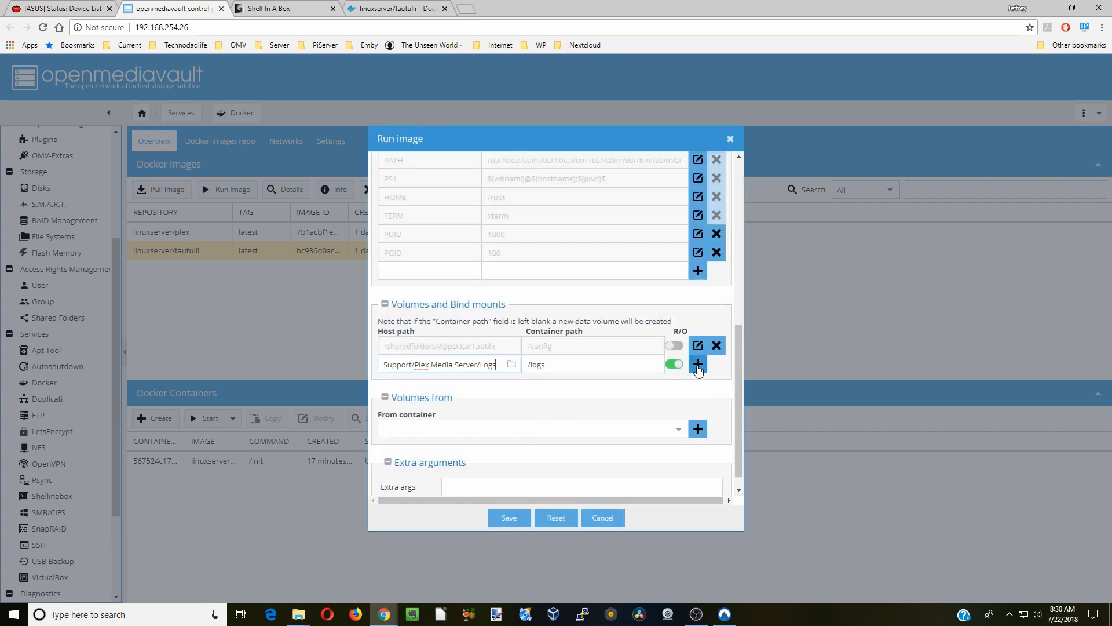
# Step: Add the /logs volume, save to create and start the tautulli container, and copy the server address
pyautogui.click(698, 363)
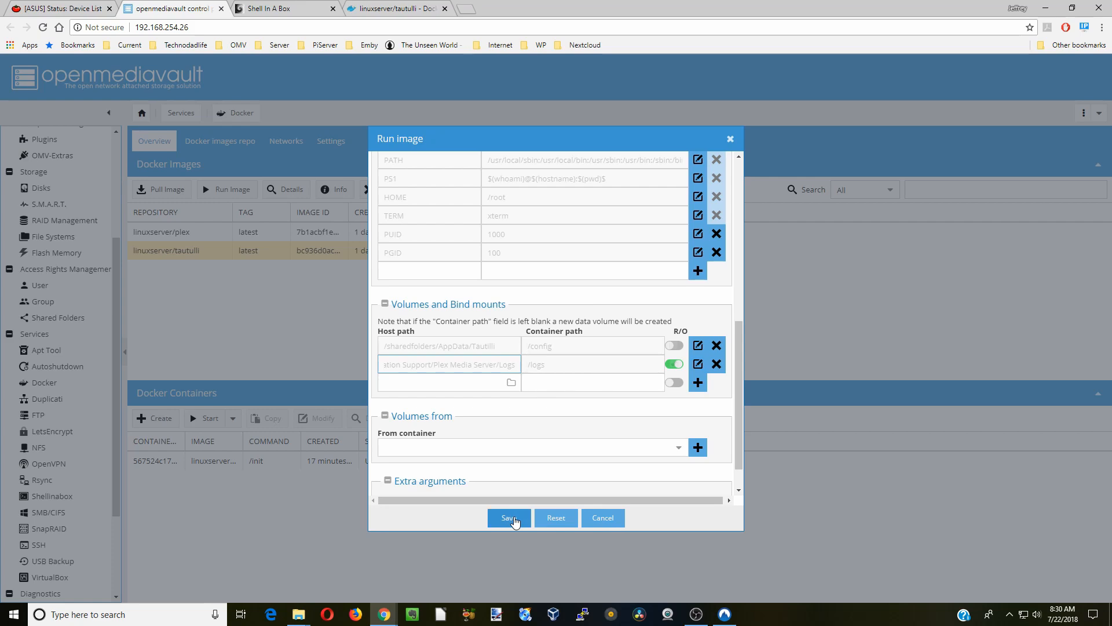
pyautogui.click(509, 516)
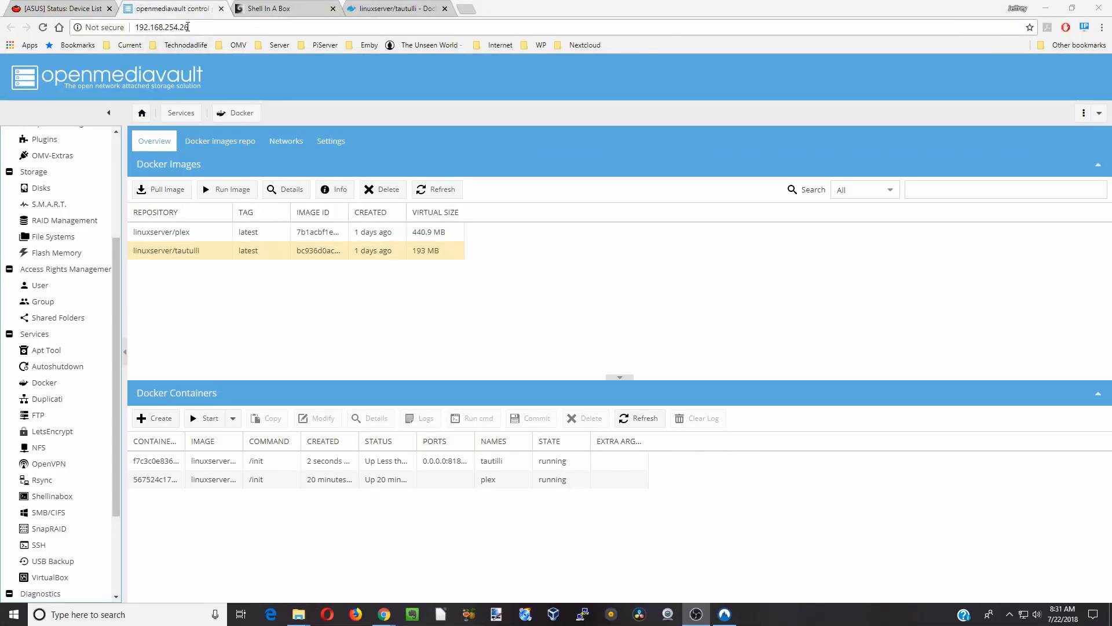
pyautogui.rightClick(162, 26)
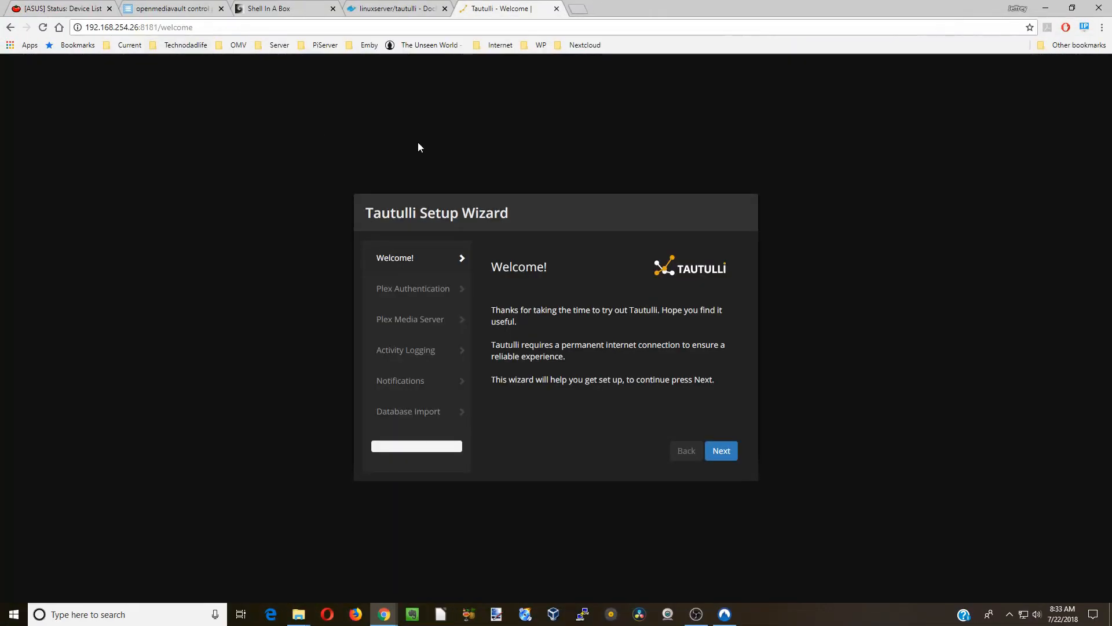
pyautogui.moveTo(422, 147)
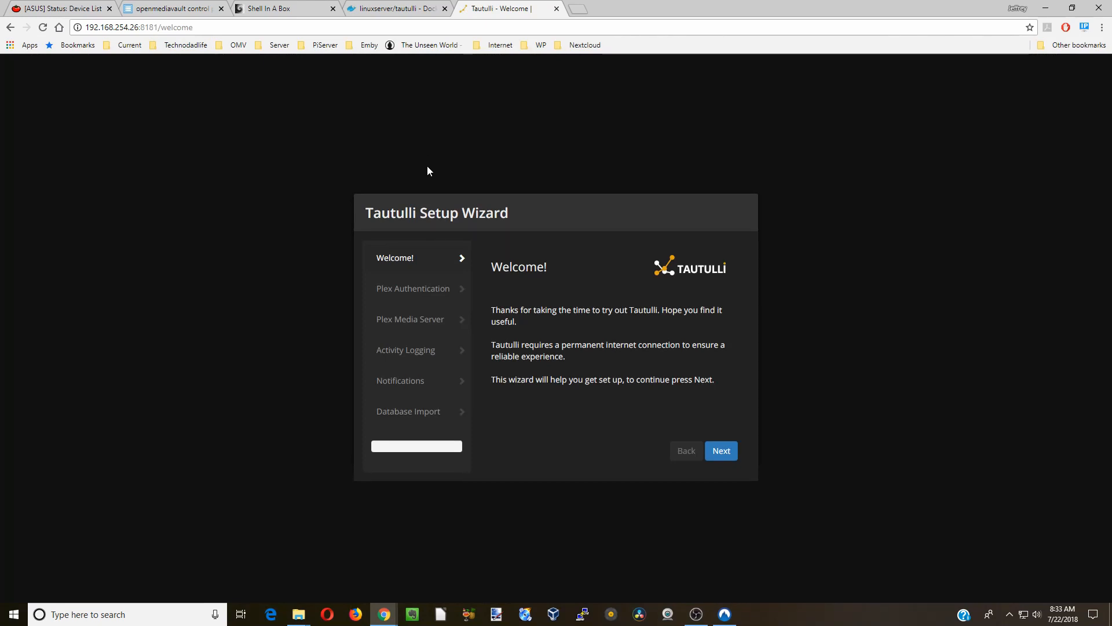
pyautogui.moveTo(723, 434)
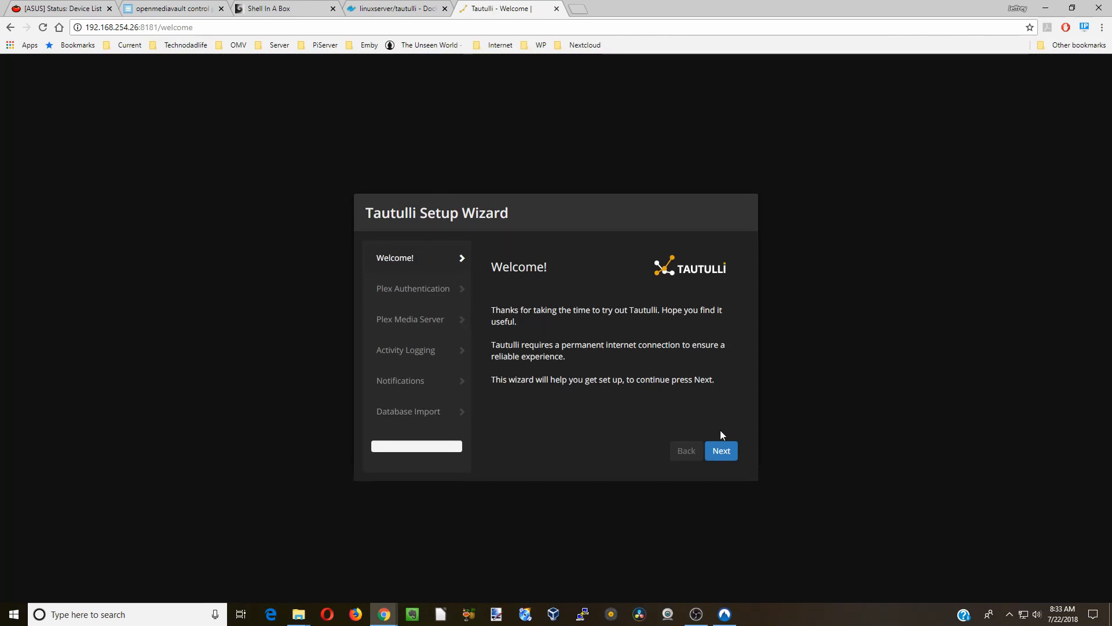
pyautogui.moveTo(720, 457)
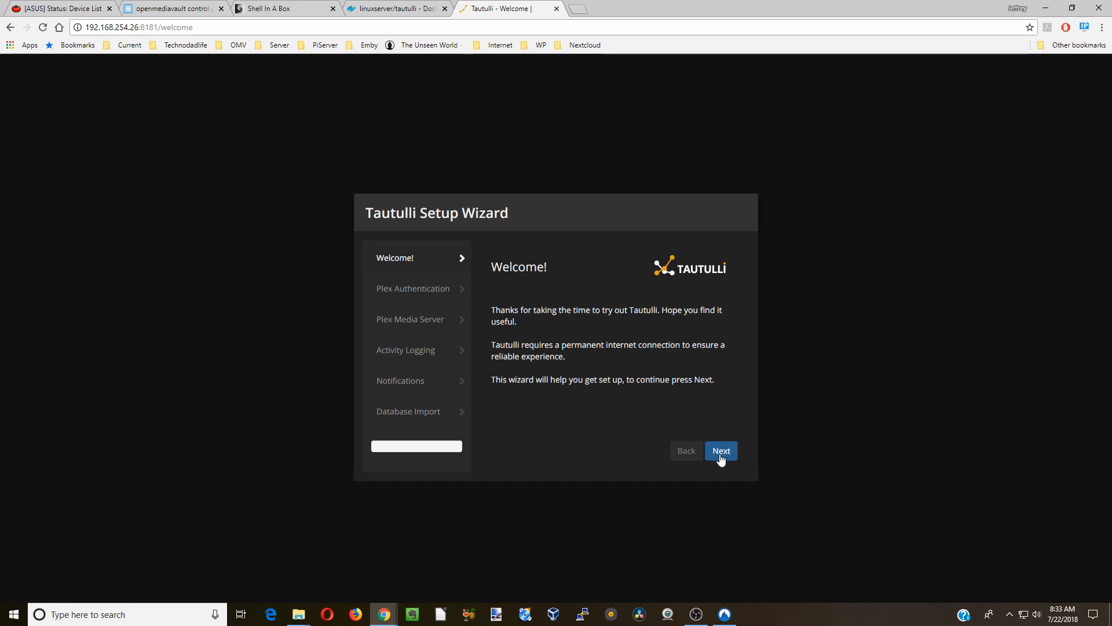
# Step: Continue from the Welcome page to the Plex Authentication step
pyautogui.click(721, 451)
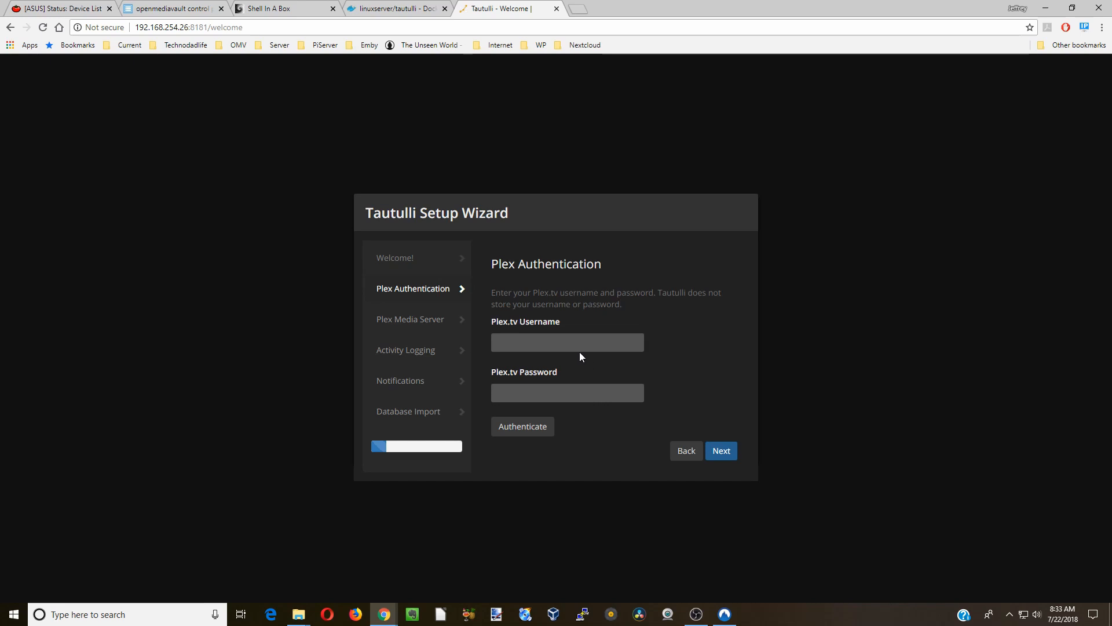
# Step: Enter the Plex.tv password in the Tautulli setup wizard's authentication step
pyautogui.write('password')
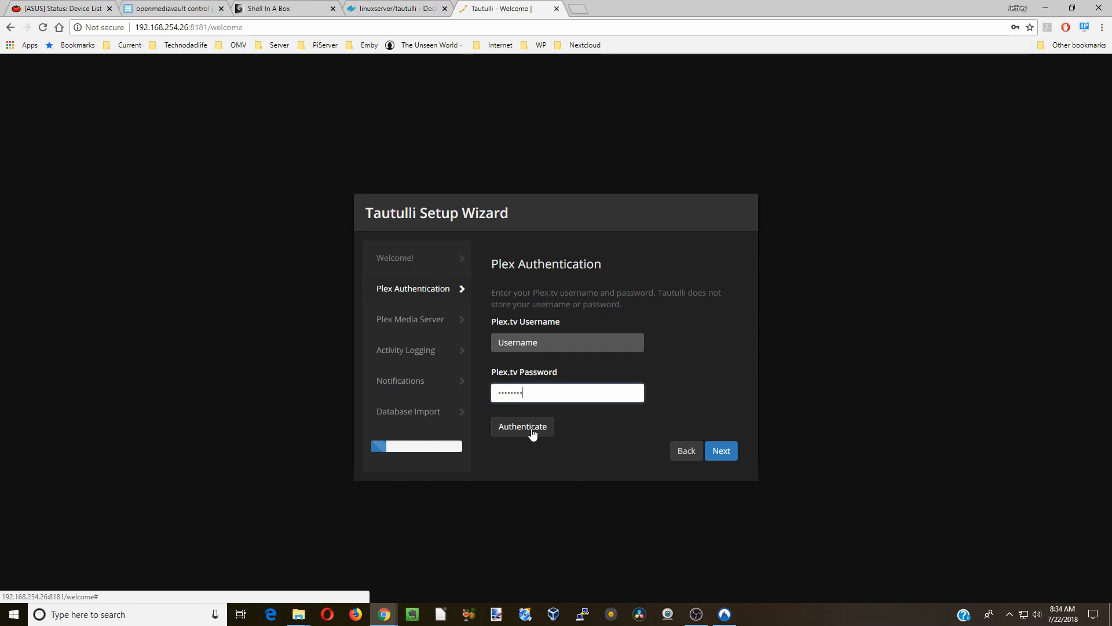
pyautogui.moveTo(512, 432)
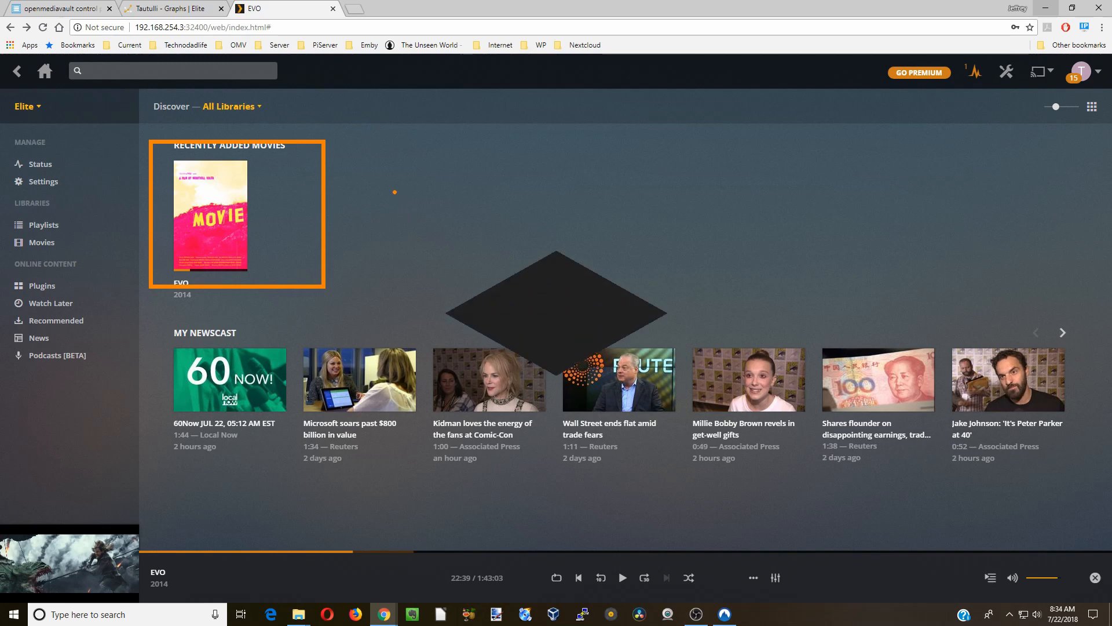
# Step: Switch to the Plex Web tab with EVO loaded in the player bar
pyautogui.click(168, 8)
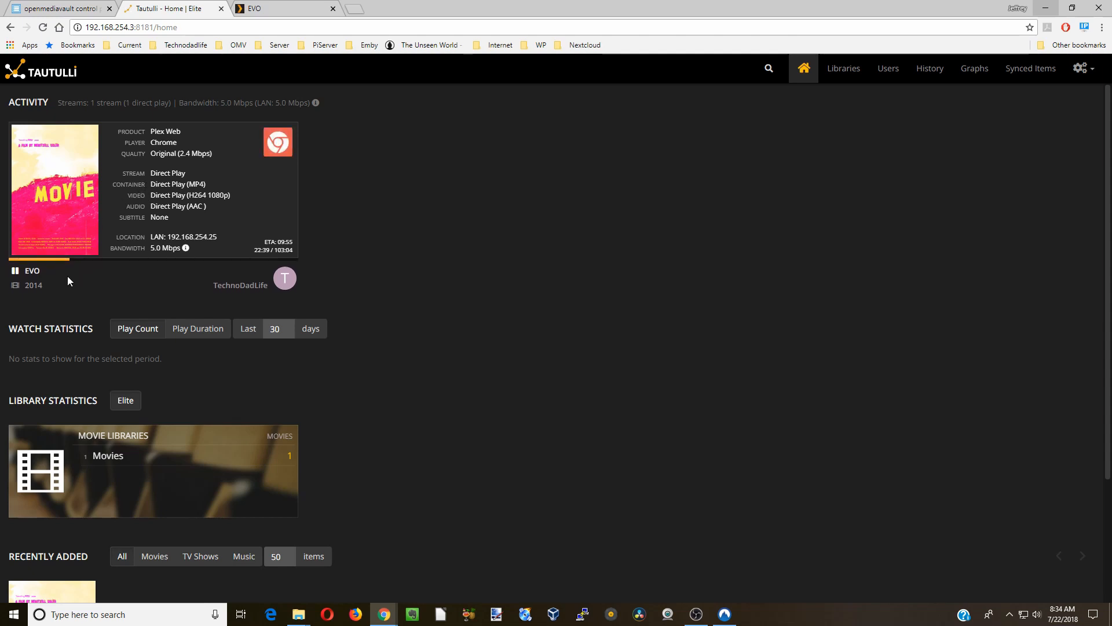
pyautogui.moveTo(438, 267)
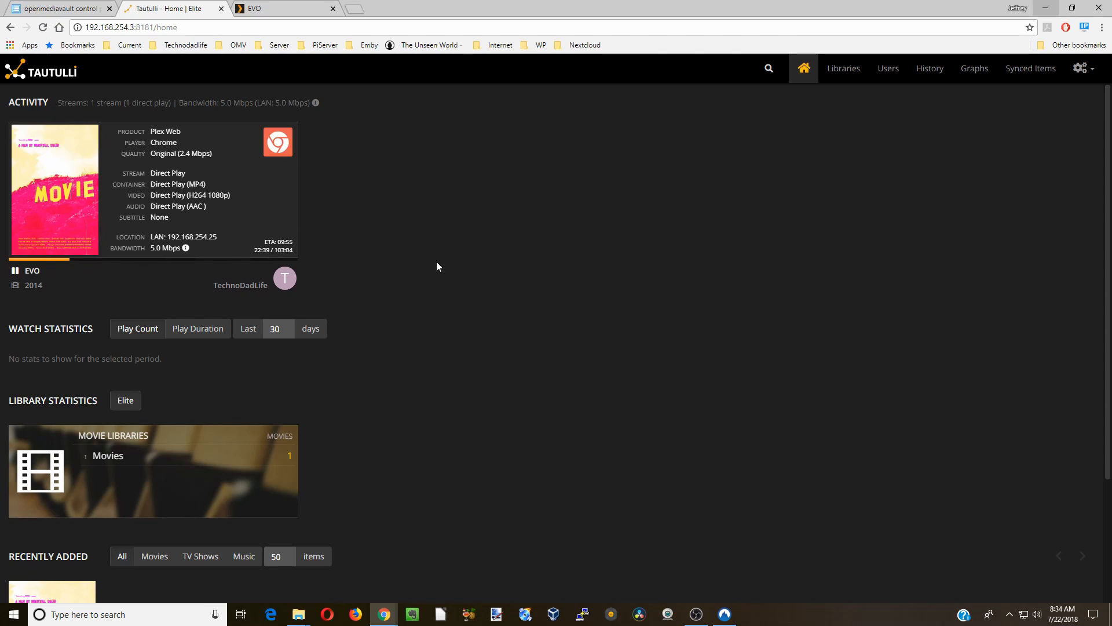
# Step: Scroll the Tautulli Home page past the EVO stream to Recently Added showing EVO (2014)
pyautogui.scroll(-3)
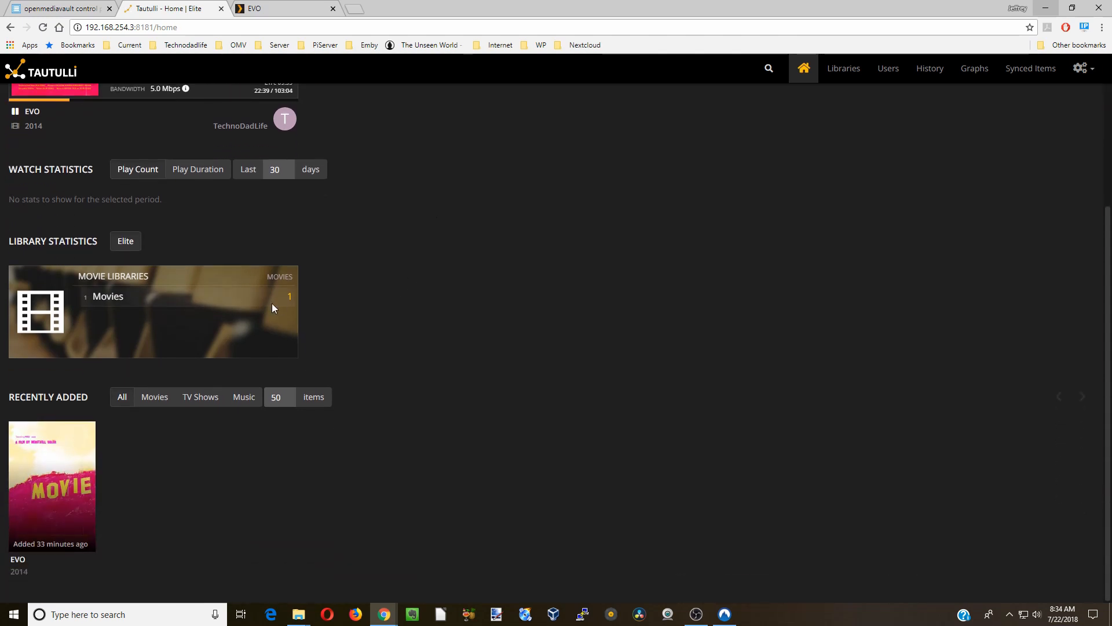
pyautogui.moveTo(95, 408)
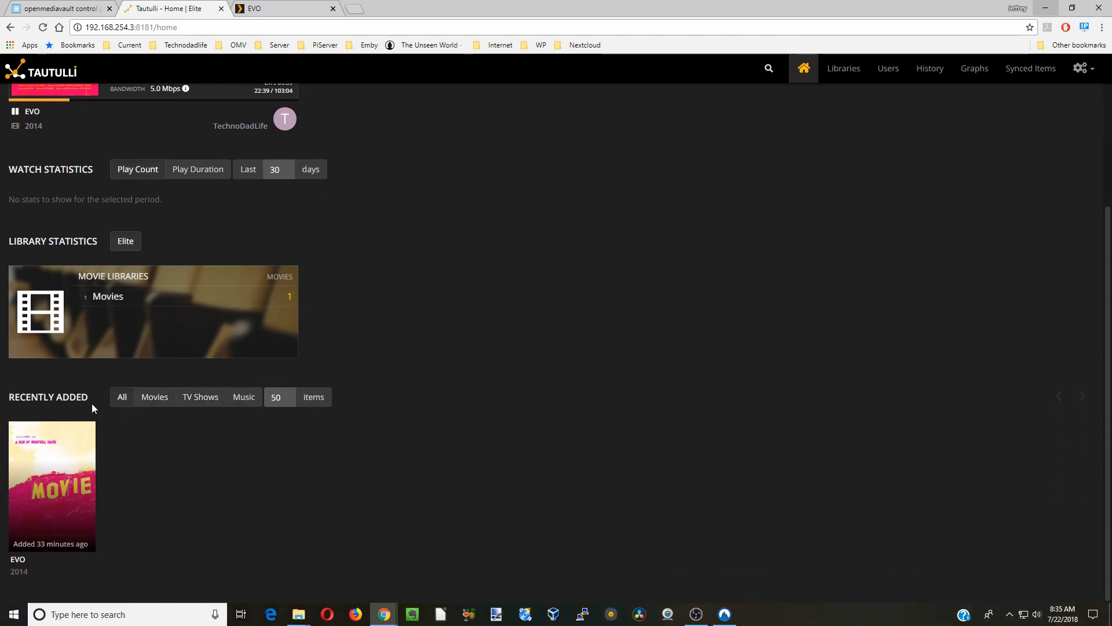
pyautogui.moveTo(394, 473)
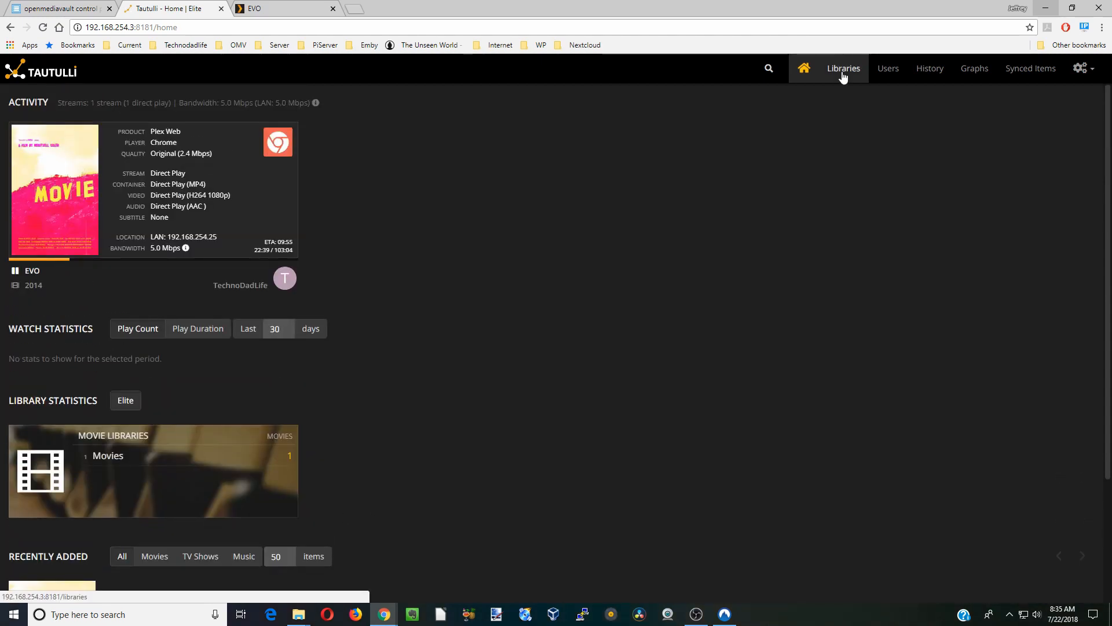
# Step: Review Libraries and Users, then the History listing the EVO (2014) play
pyautogui.click(843, 67)
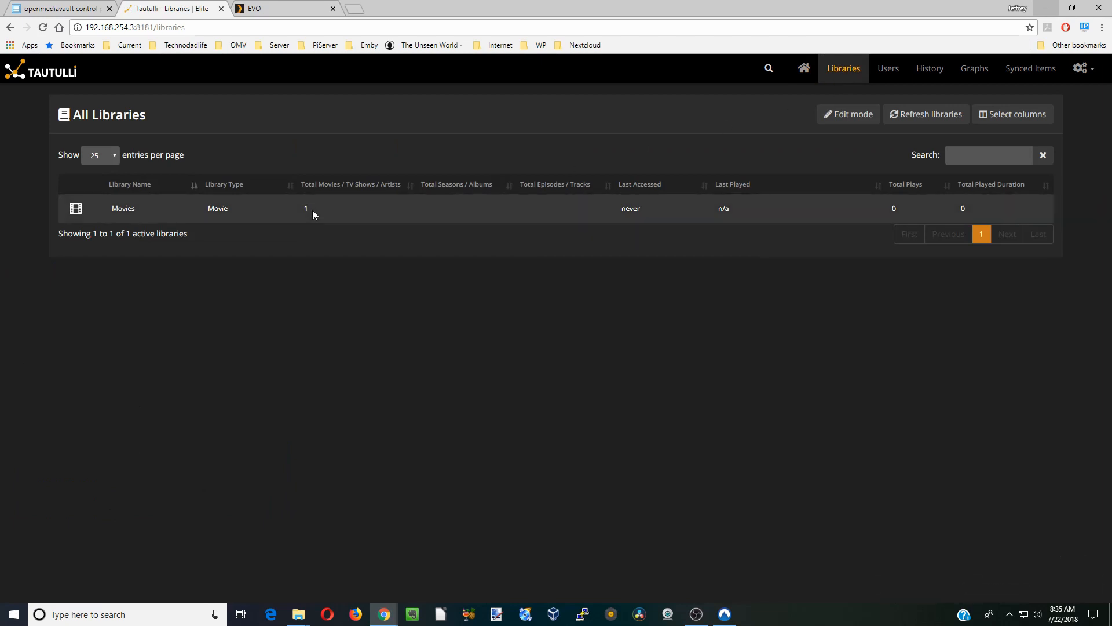
pyautogui.click(887, 67)
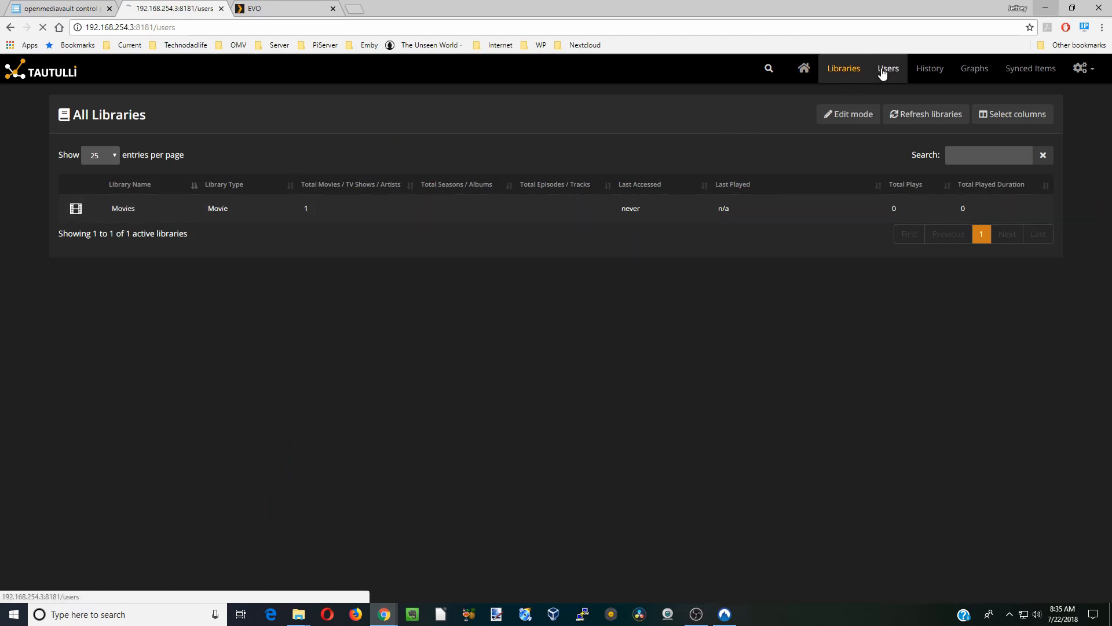
pyautogui.click(888, 67)
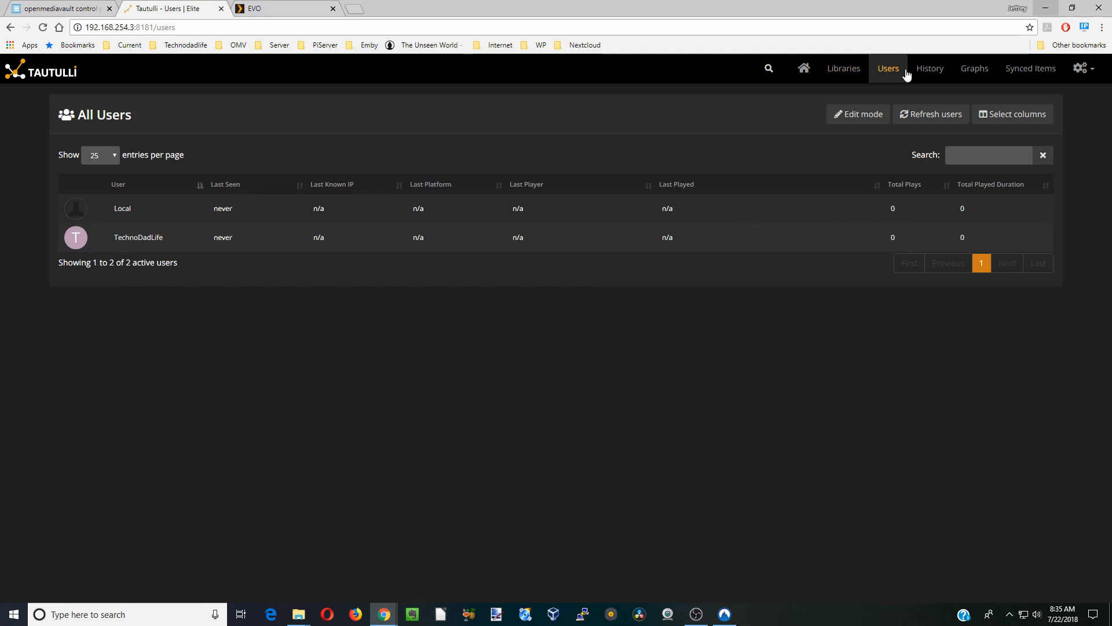
pyautogui.click(929, 68)
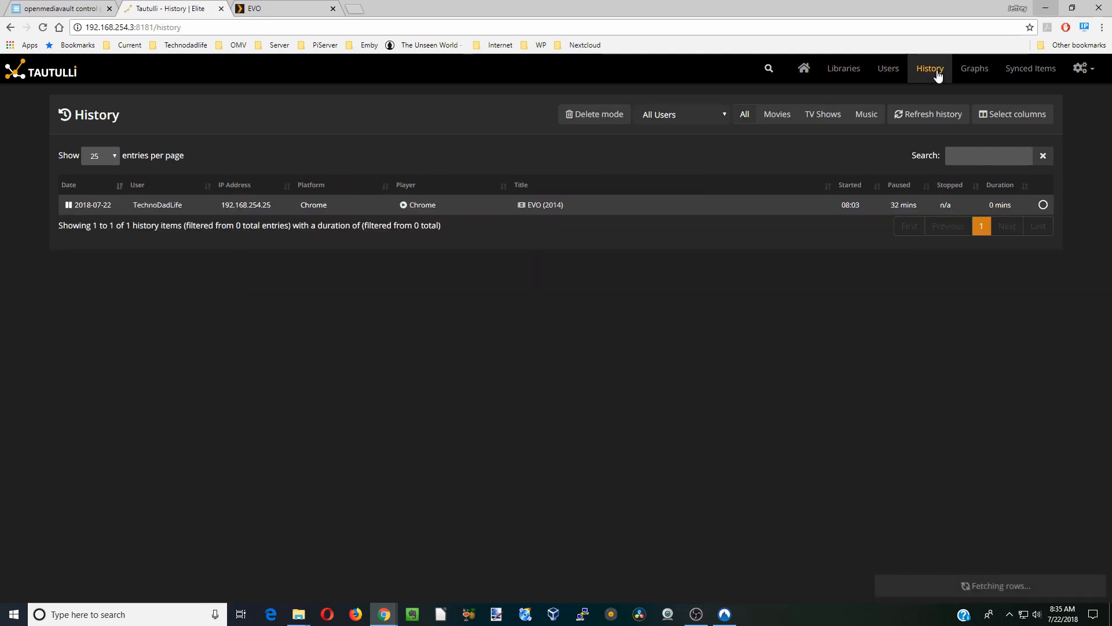
pyautogui.moveTo(276, 189)
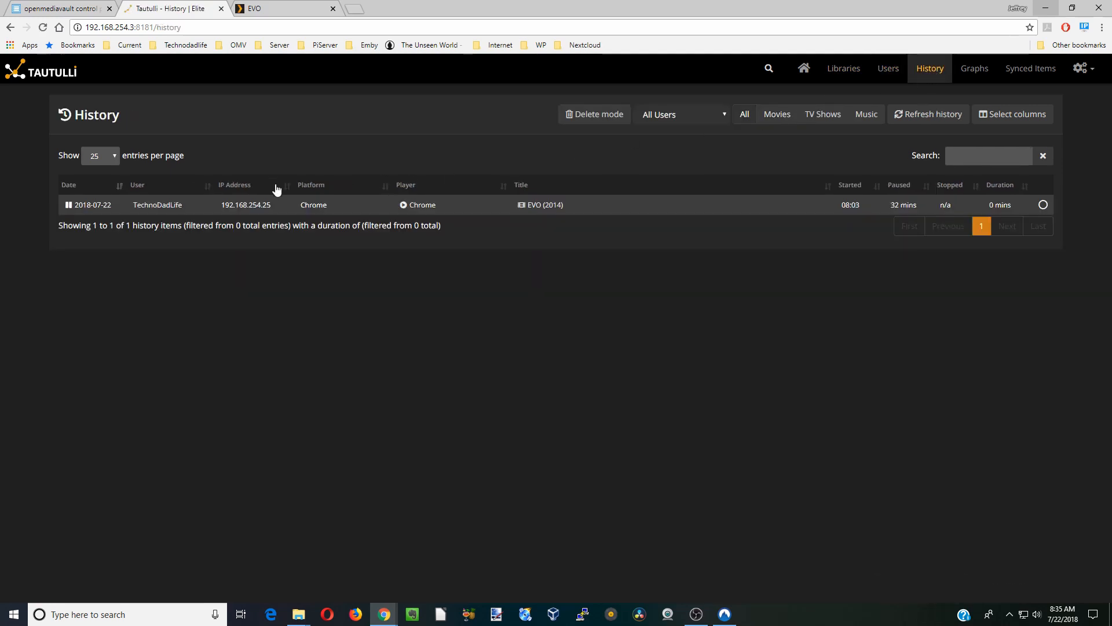
pyautogui.moveTo(322, 220)
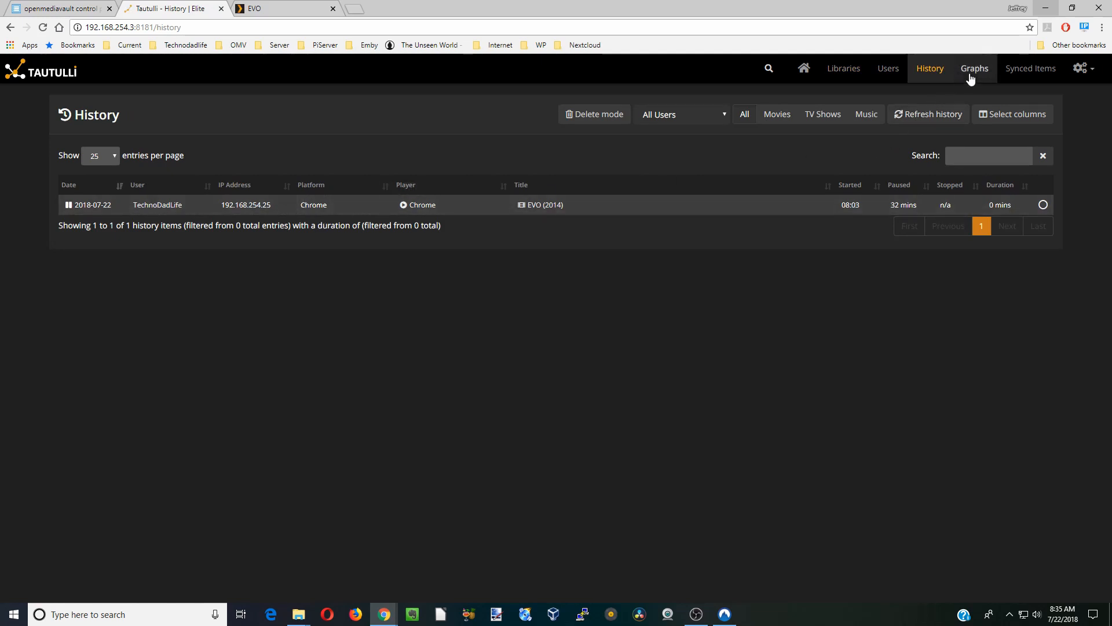
# Step: View the Graphs page with the daily play count for the last 30 days
pyautogui.click(974, 68)
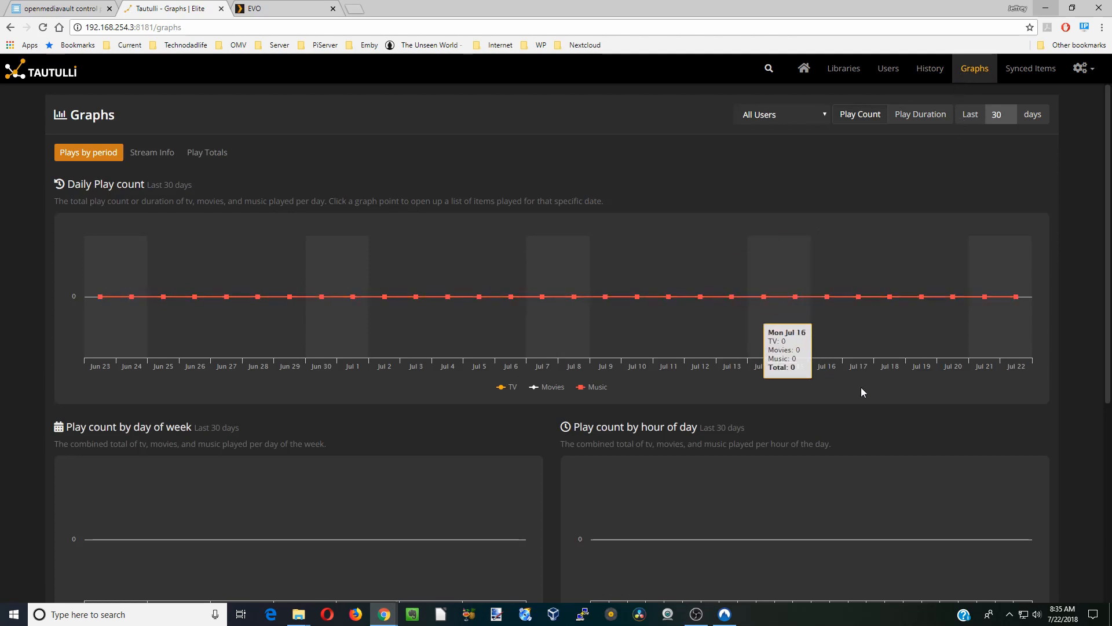
pyautogui.moveTo(984, 296)
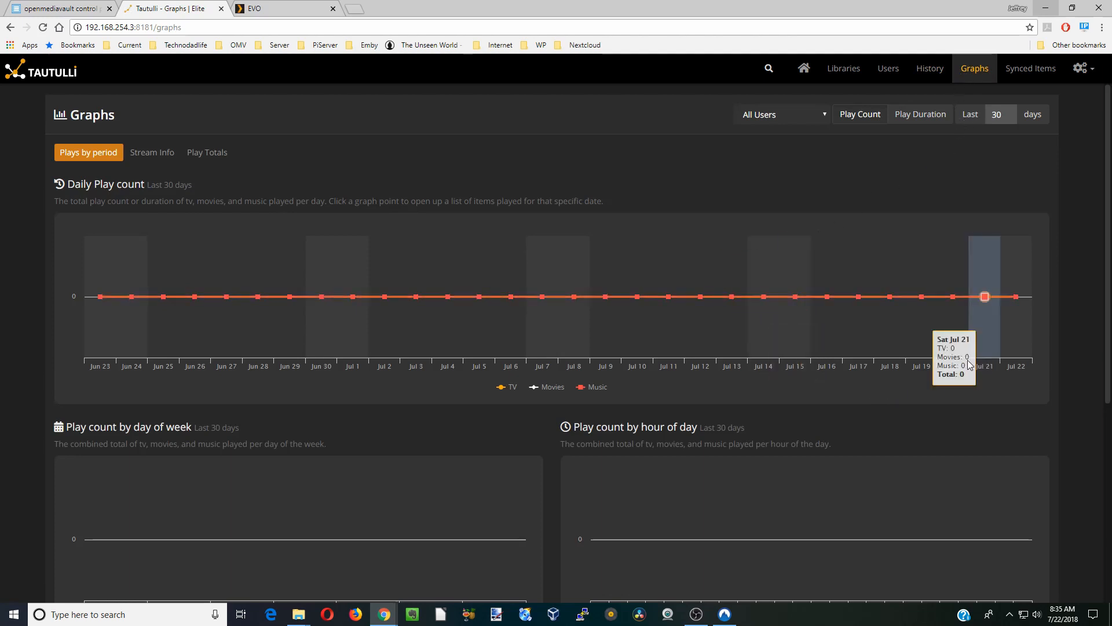
pyautogui.moveTo(716, 185)
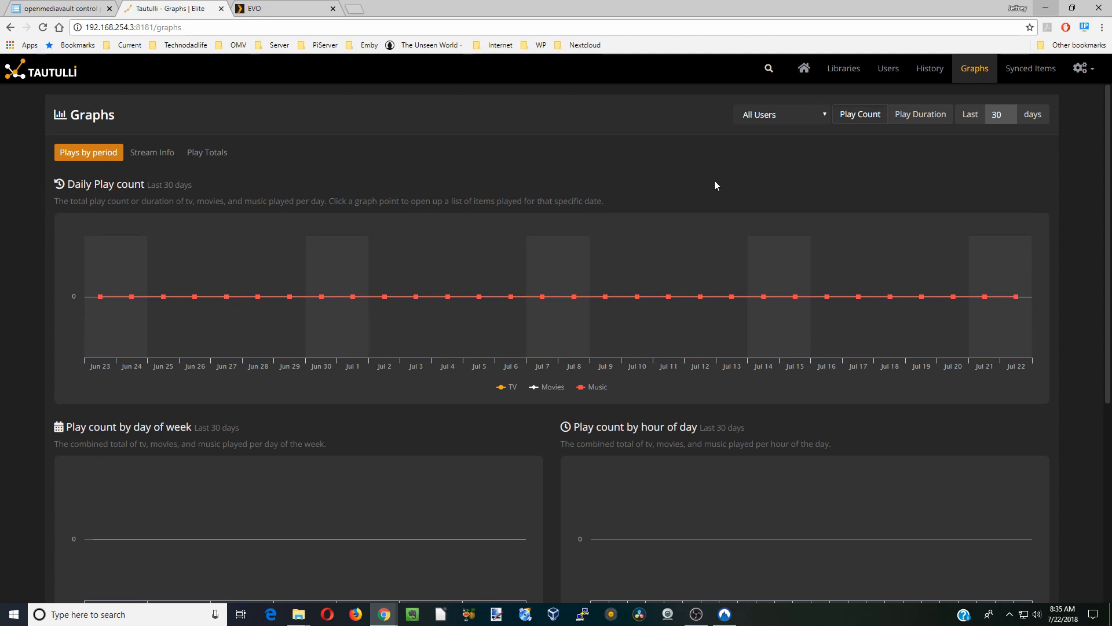